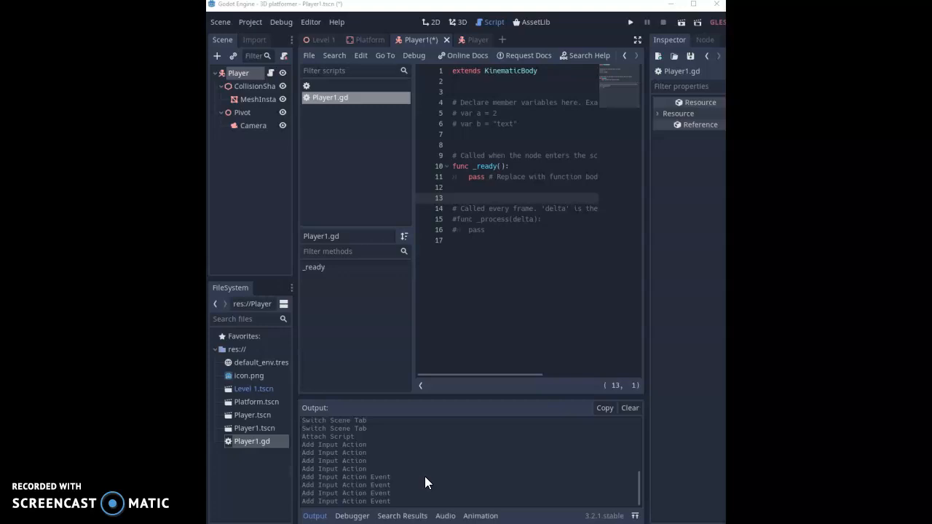
# Declare var speed = 10 and var velocity = Vector3.ZERO under extends KinematicBody, replacing the template comments.
pyautogui.click(521, 123)
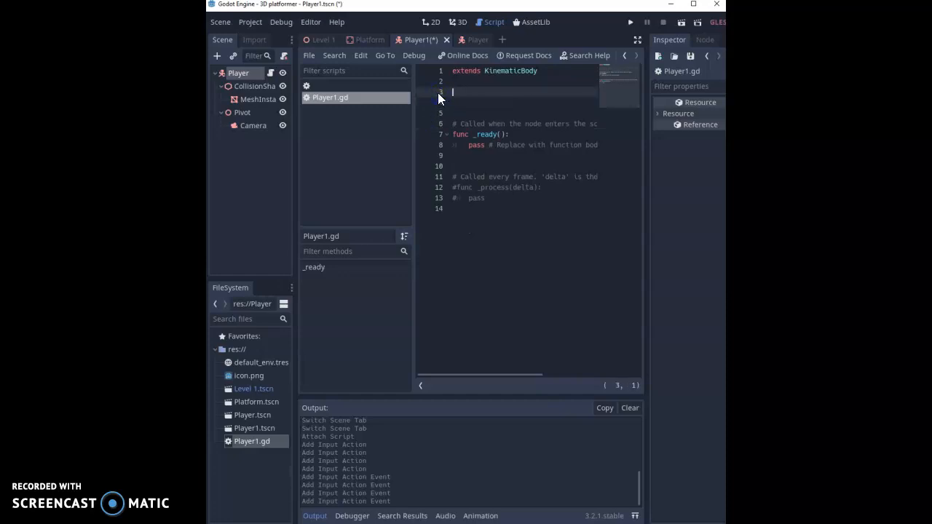
pyautogui.write('var')
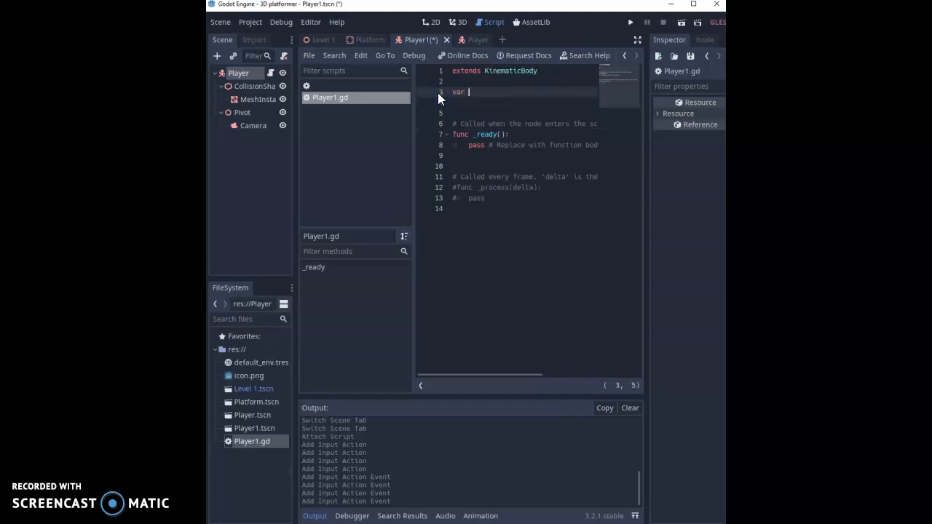
pyautogui.write('speed =')
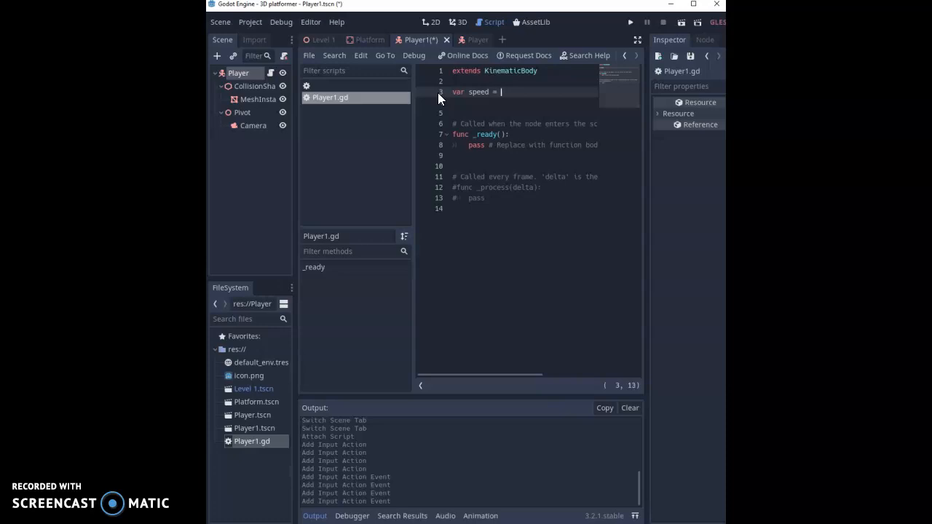
pyautogui.write('10')
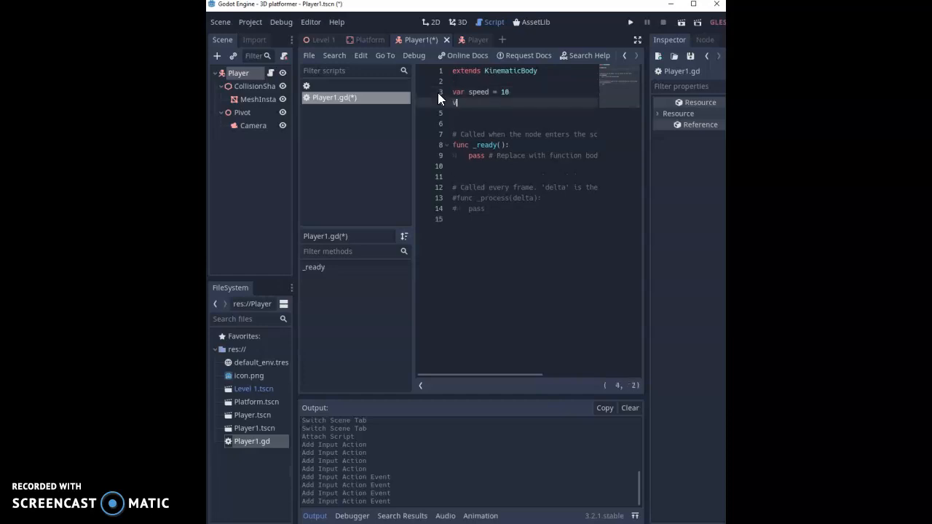
pyautogui.write('var ve')
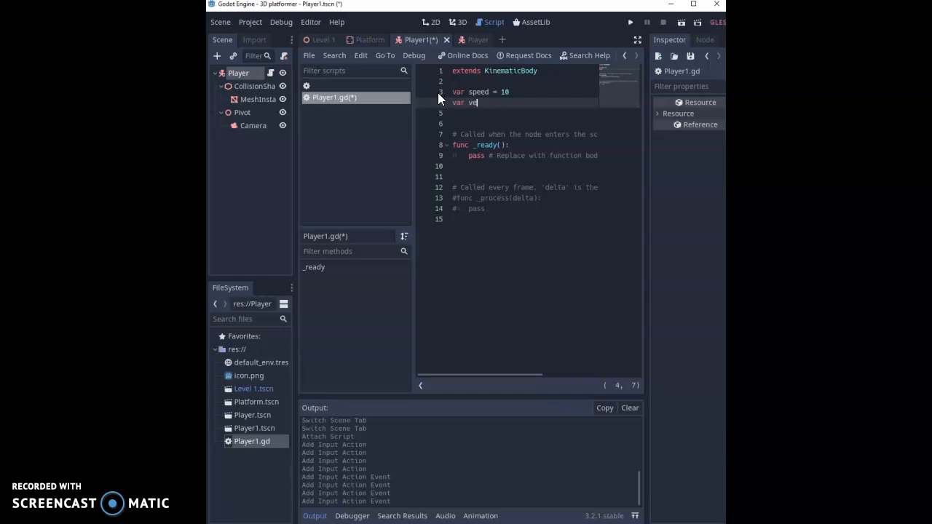
pyautogui.write('locity')
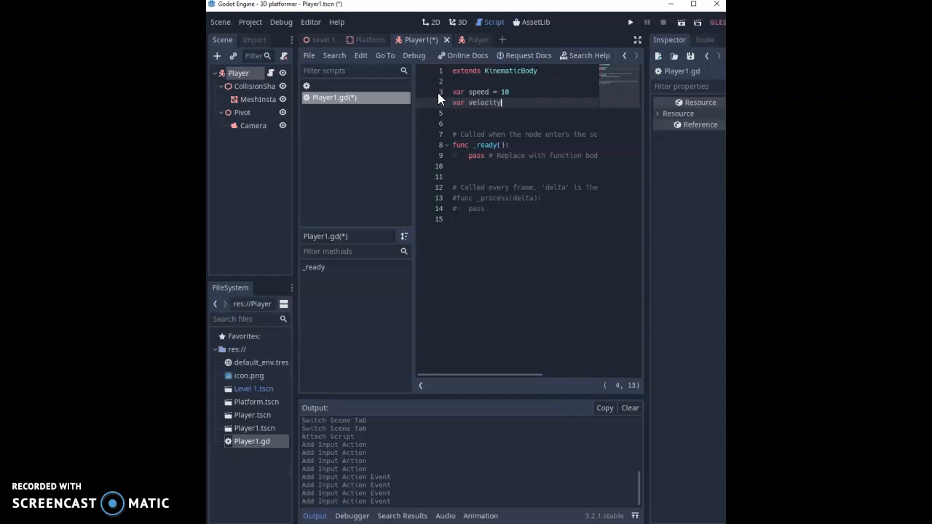
pyautogui.write('=')
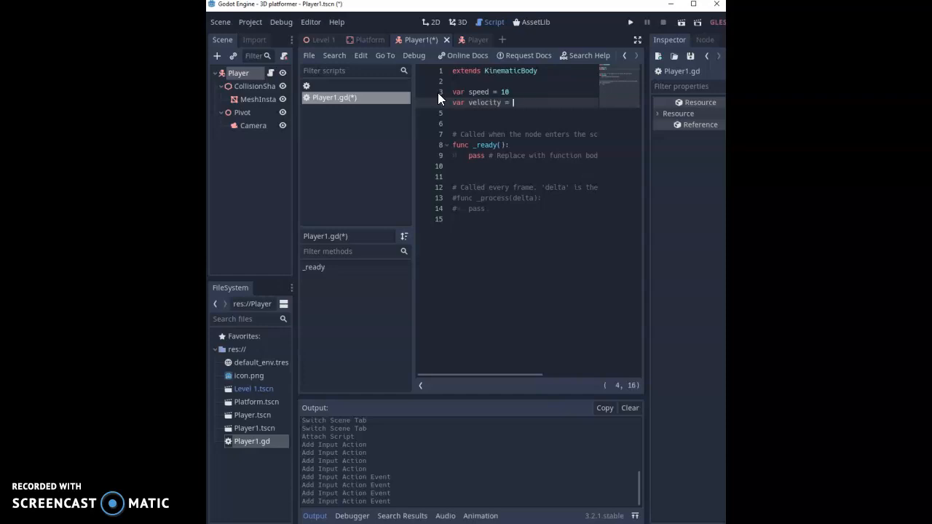
pyautogui.write('Vect')
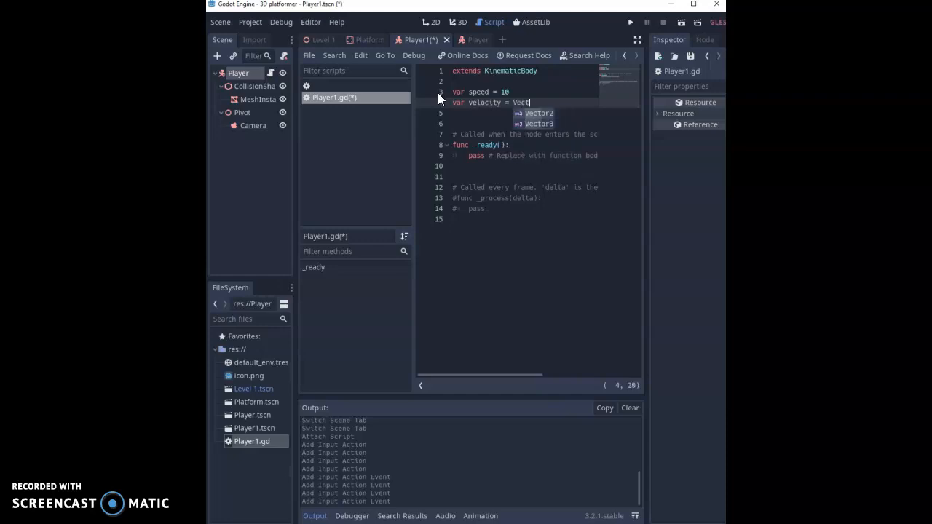
pyautogui.write('or3.ZERO')
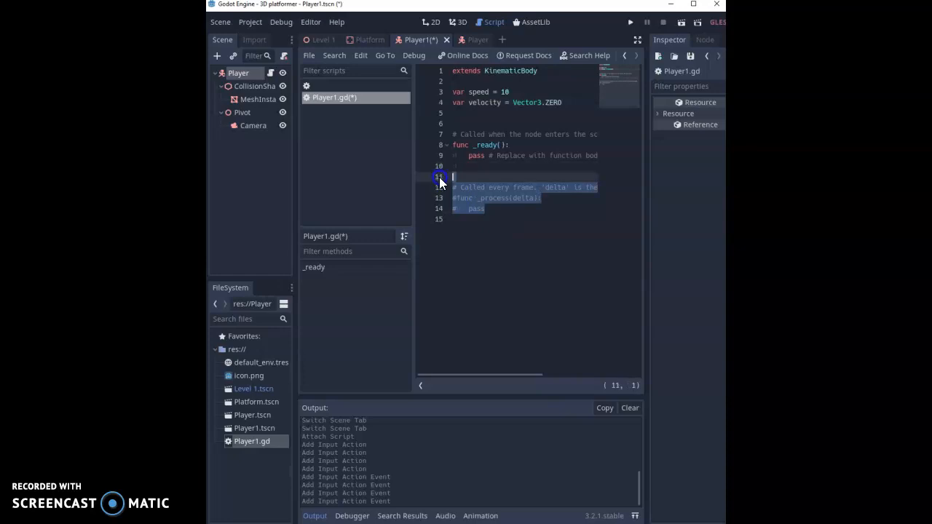
# Remove the commented _process template and add a func _physics_process(delta): header.
pyautogui.press('Delete')
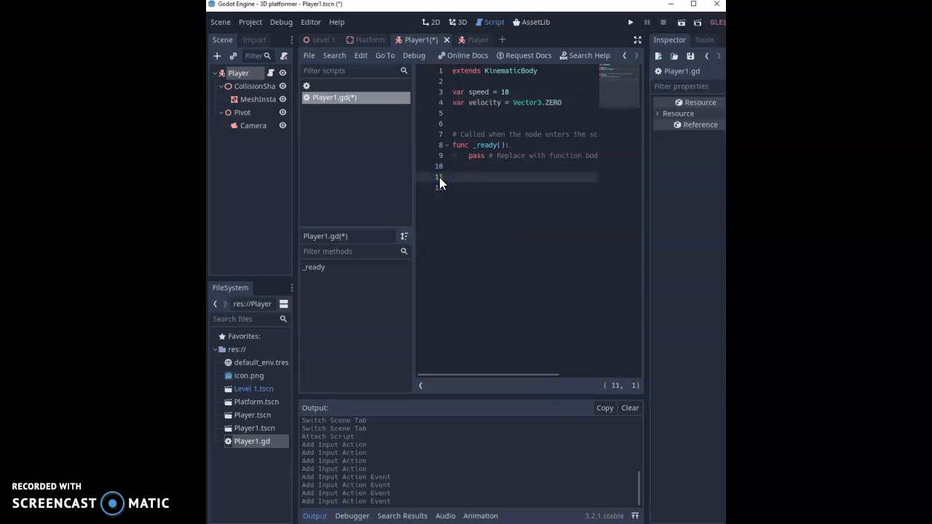
pyautogui.write('func')
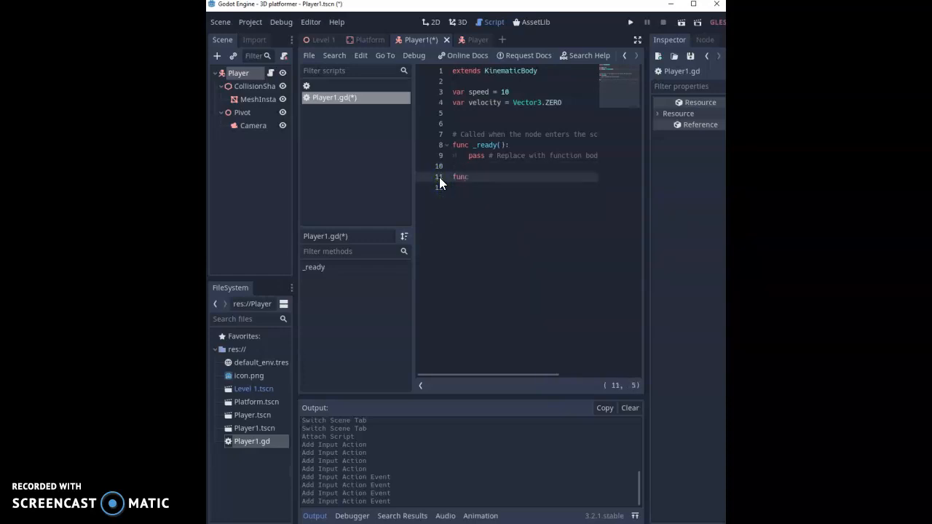
pyautogui.write('_physics_process(delta):')
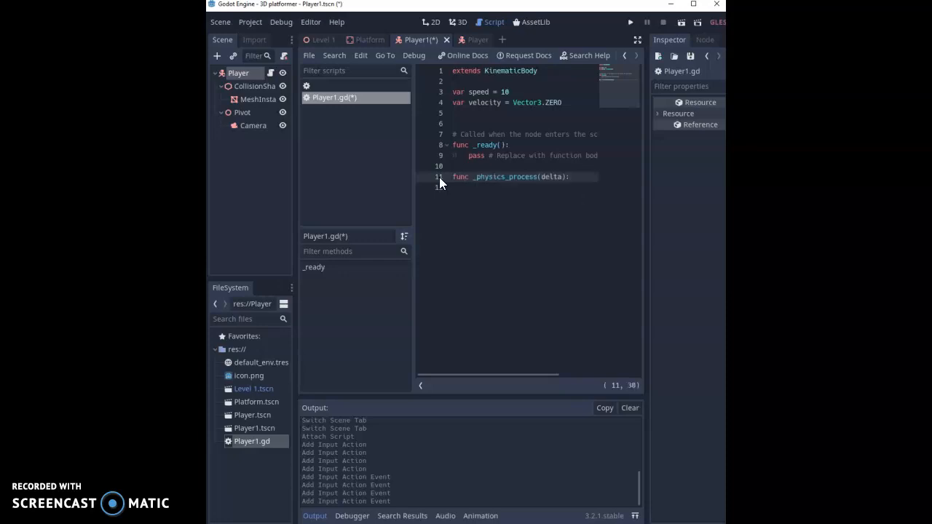
pyautogui.press('enter')
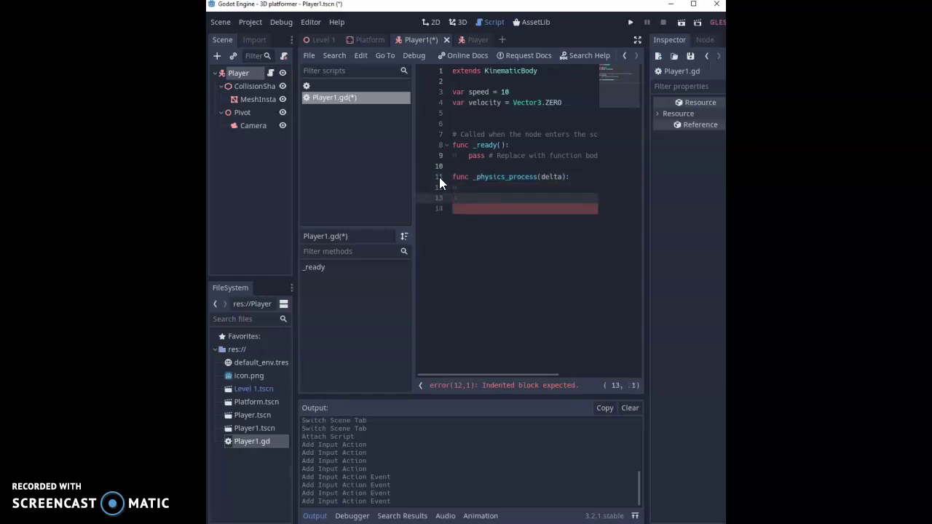
# Add empty func get_input_vector(): and func apply_movement(input_vector) headers below it.
pyautogui.write('func')
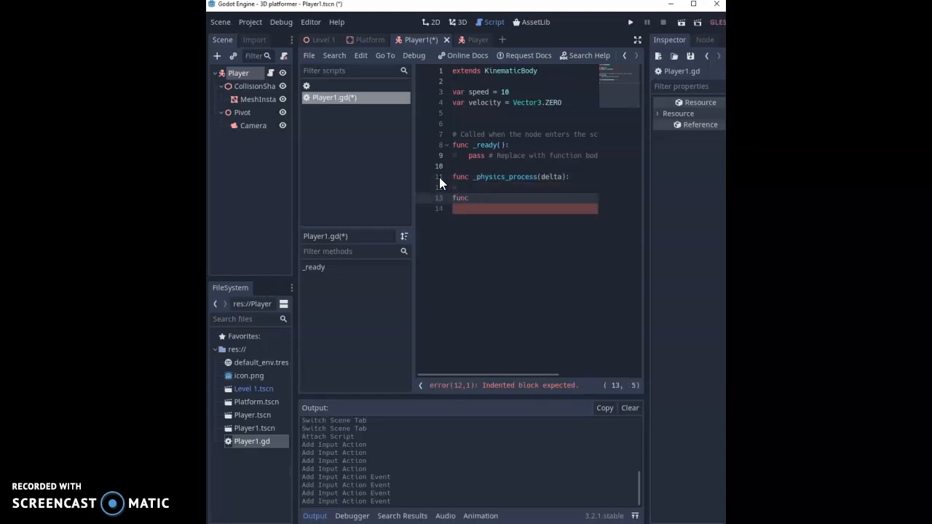
pyautogui.write('get')
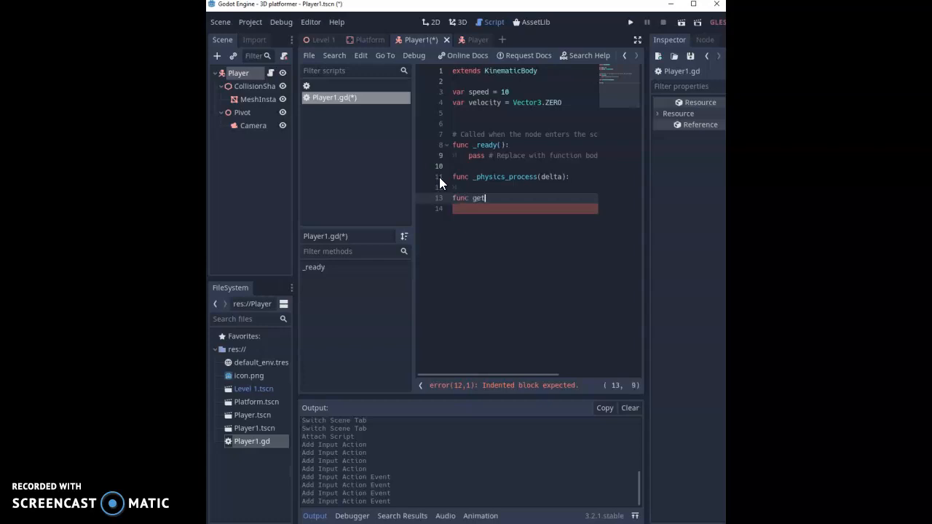
pyautogui.write('_input')
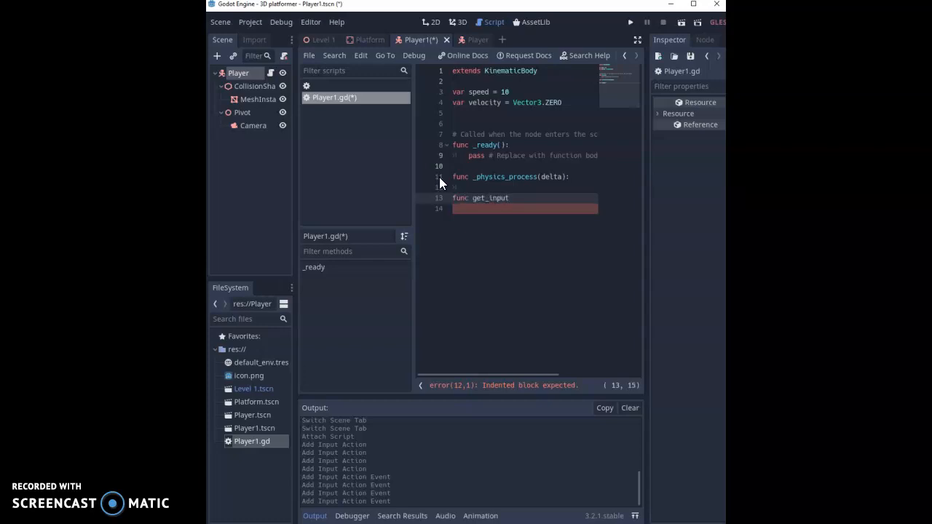
pyautogui.write('_vec')
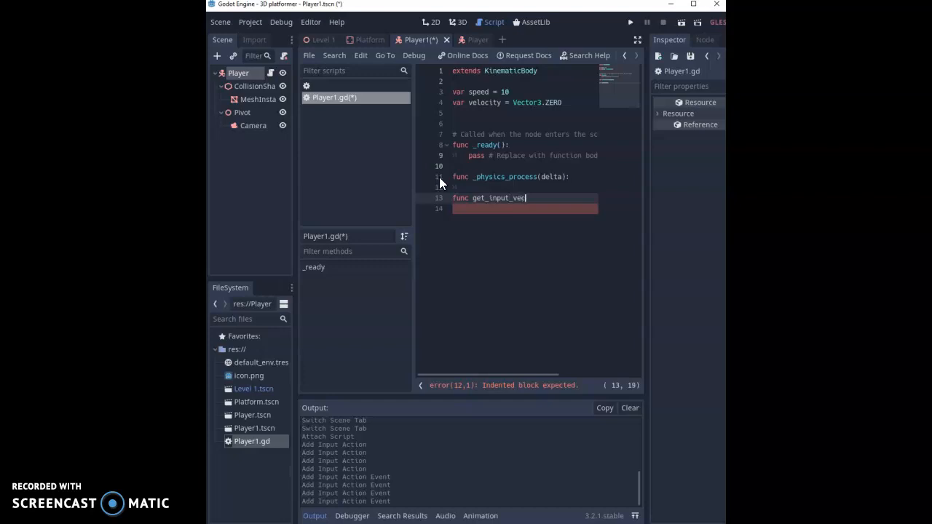
pyautogui.write('tor')
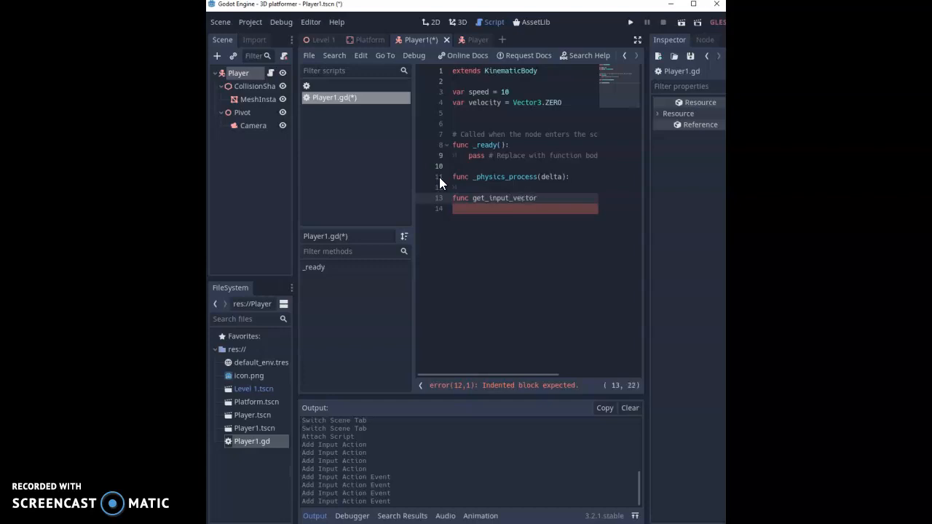
pyautogui.write('():')
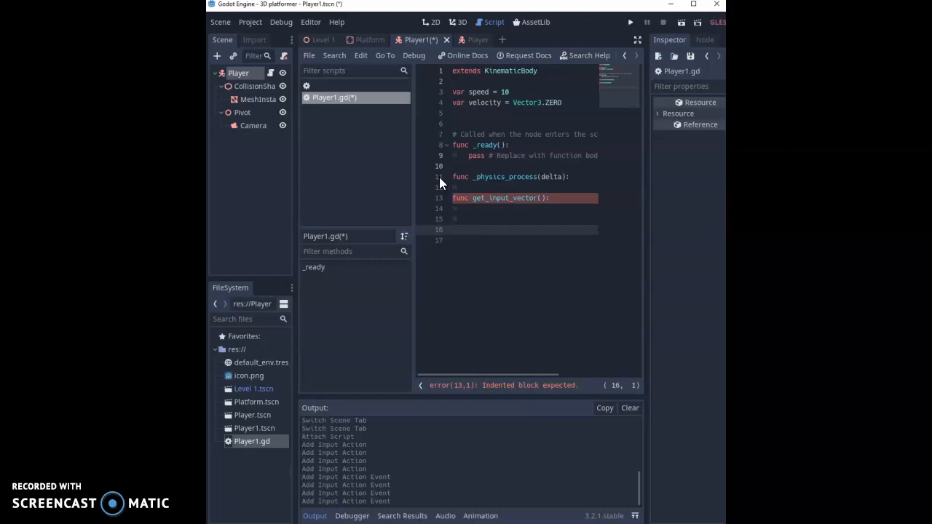
pyautogui.write('func')
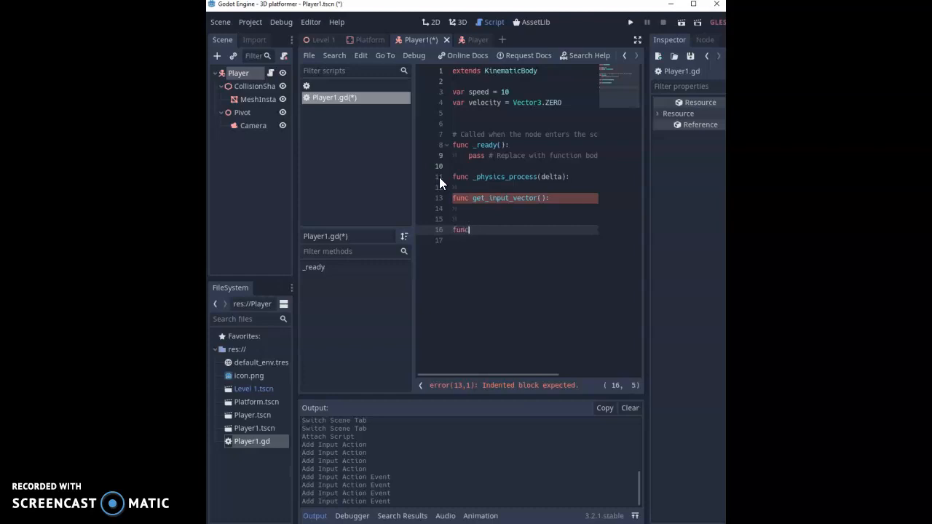
pyautogui.write('apply')
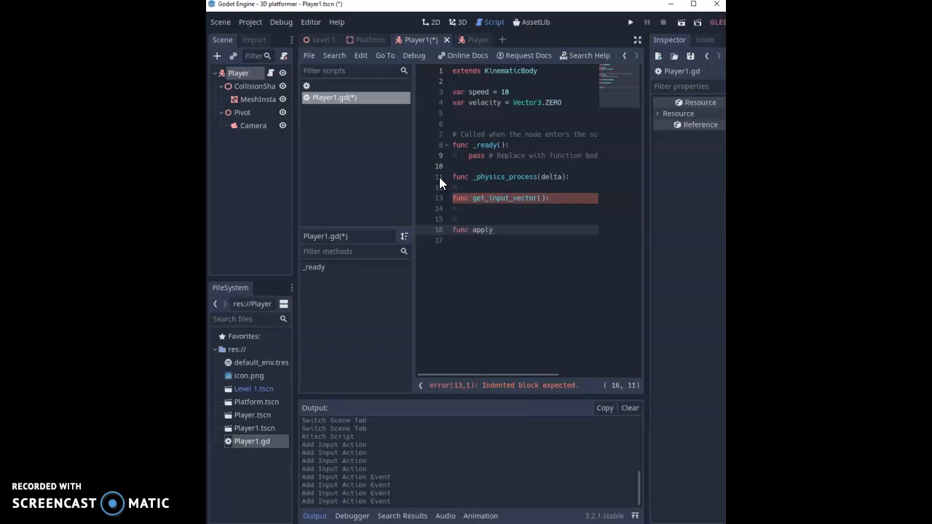
pyautogui.write('_mov')
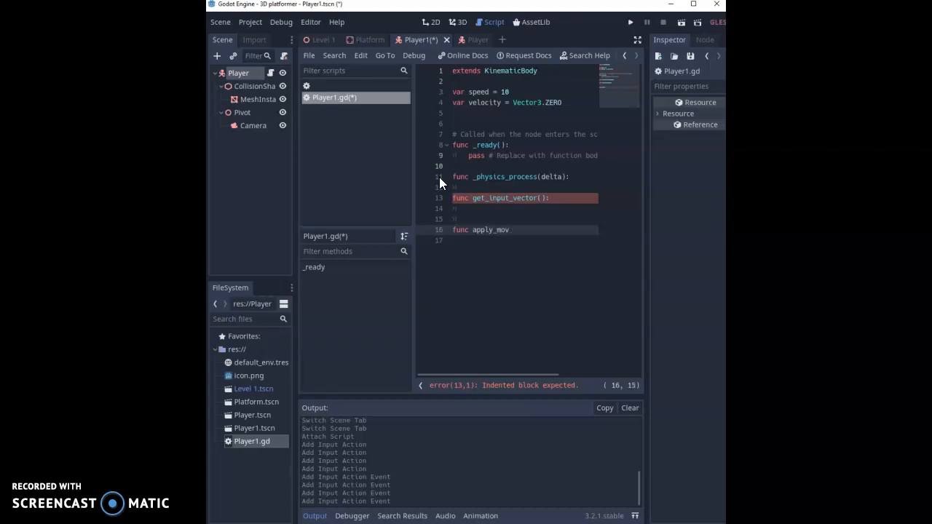
pyautogui.write('ement(input_vector):')
pyautogui.click(523, 209)
pyautogui.write('var')
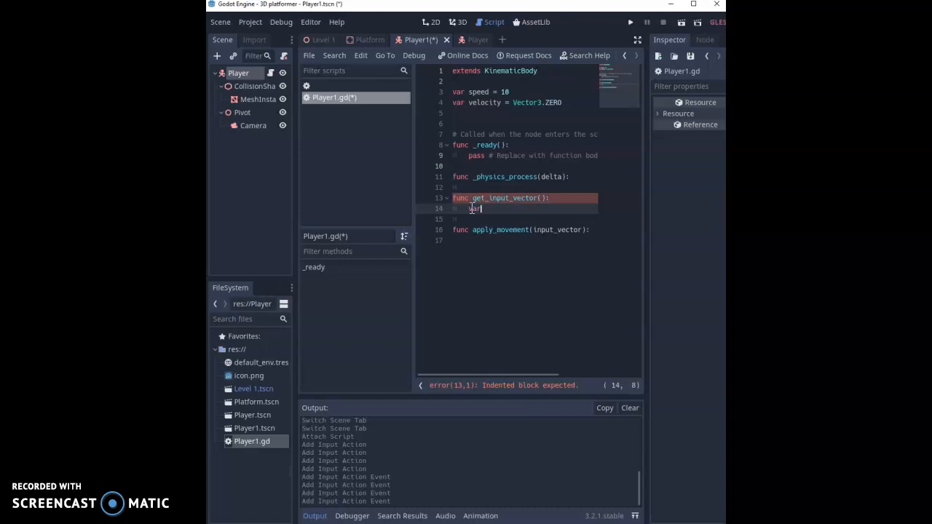
# Inside get_input_vector, declare var input_vector = Vector3.ZERO and start a new line.
pyautogui.write('input_')
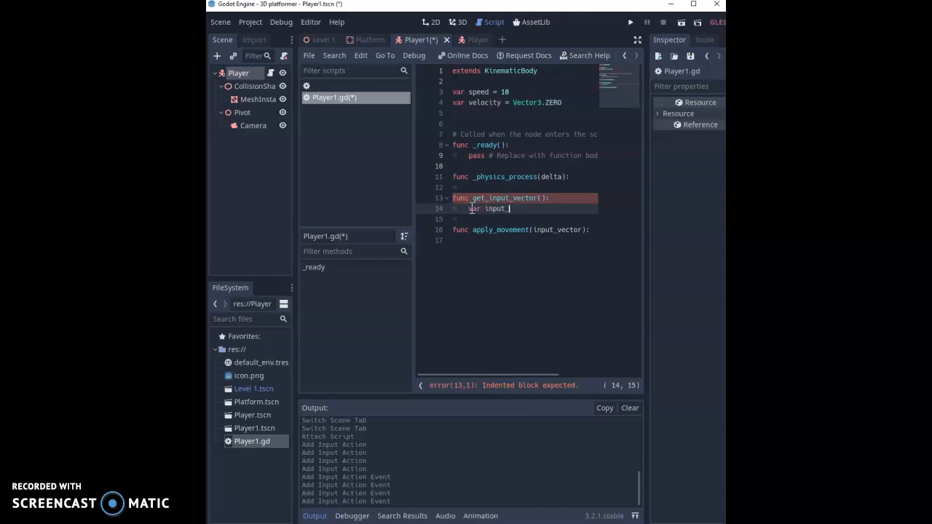
pyautogui.write('vector')
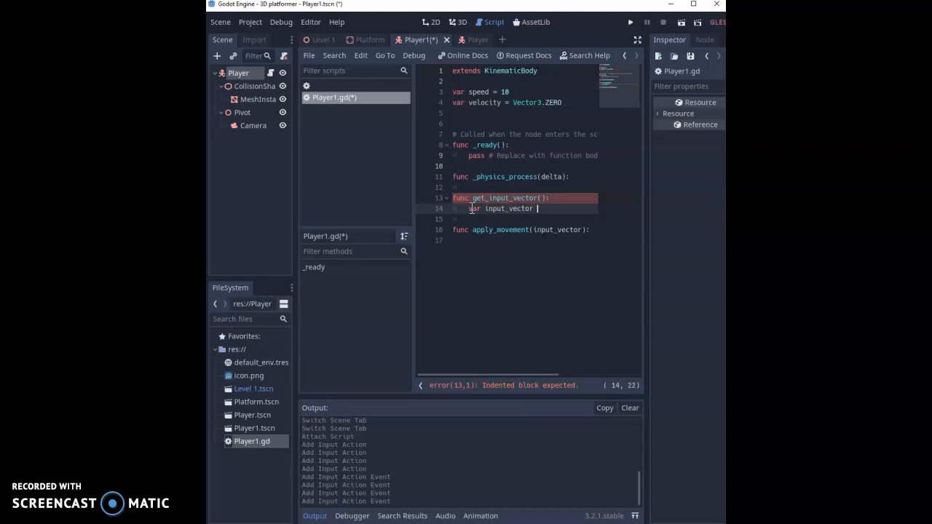
pyautogui.write('= Ve')
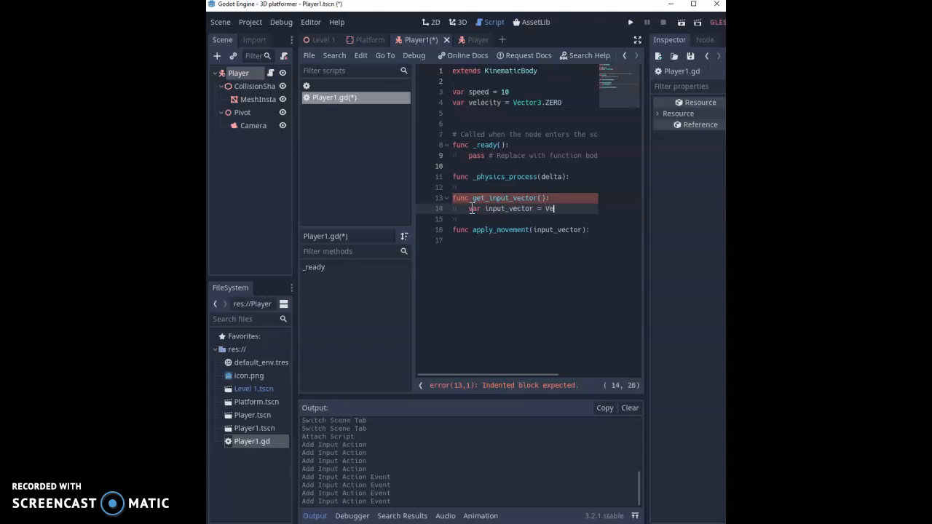
pyautogui.write('ctor3.ZERO')
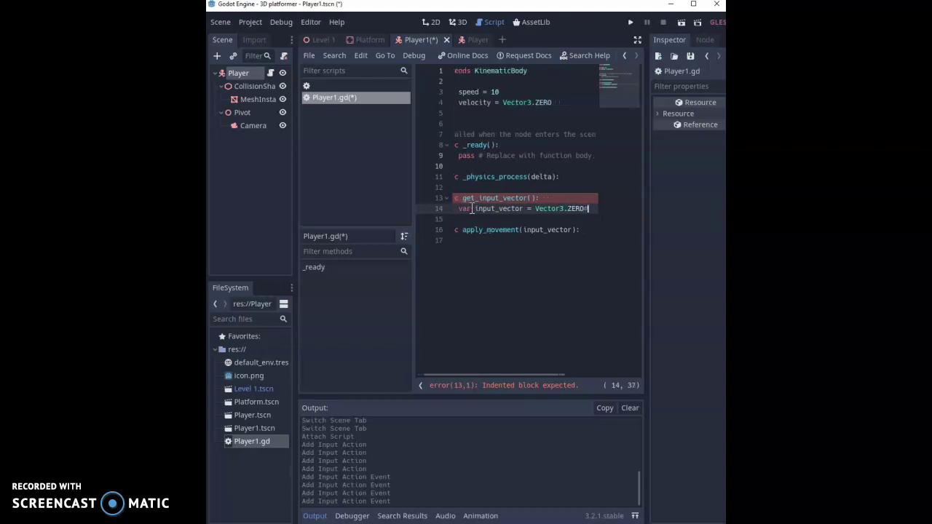
pyautogui.press('Return')
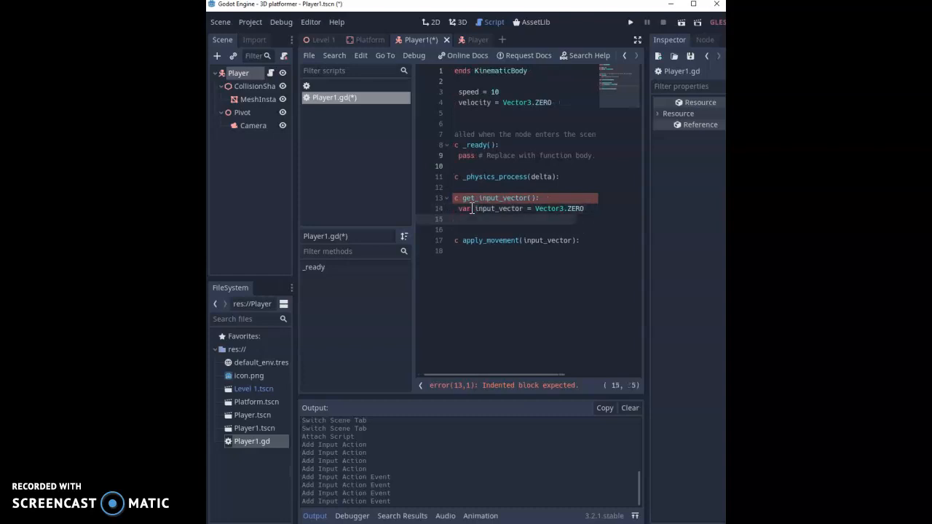
# Widen the script editor and begin line 15 with input_vector.x = Input.get_action_strength.
pyautogui.moveTo(415, 196); pyautogui.dragTo(372, 196)
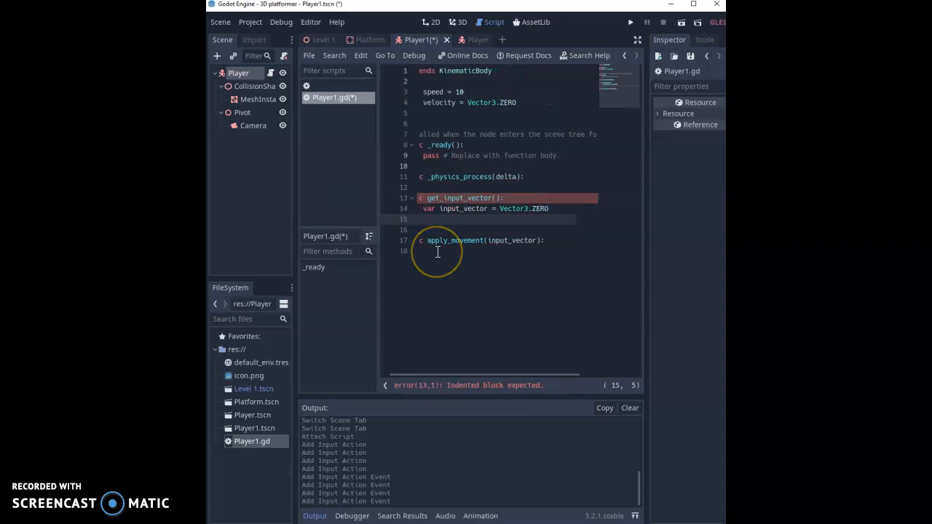
pyautogui.moveTo(468, 384)
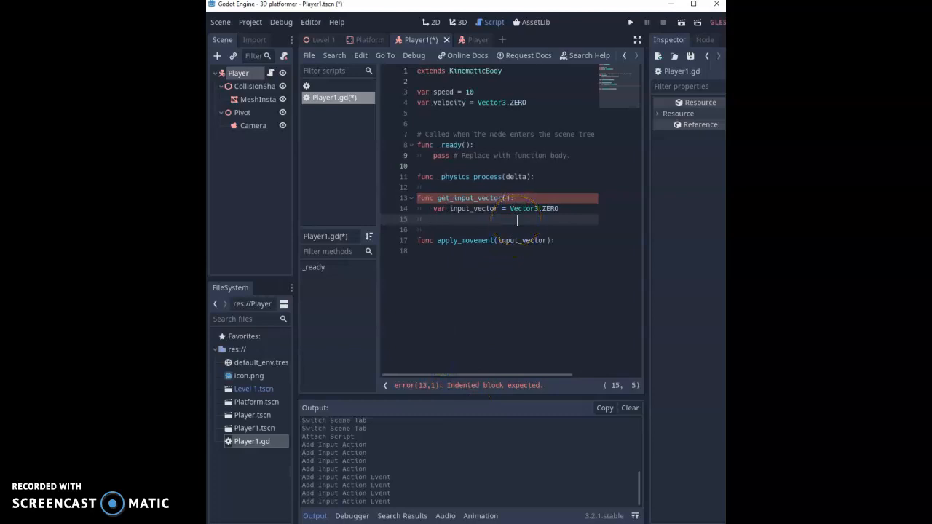
pyautogui.moveTo(517, 219)
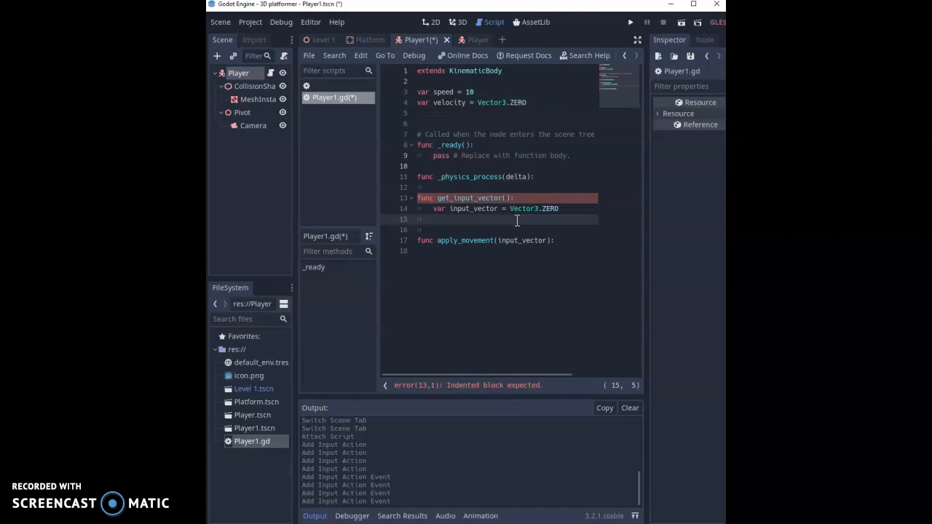
pyautogui.write('input')
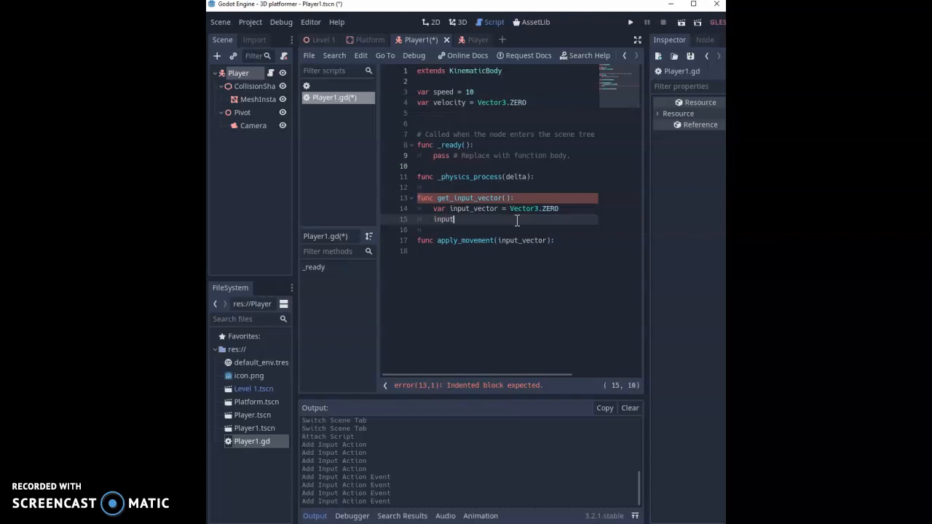
pyautogui.write('_v')
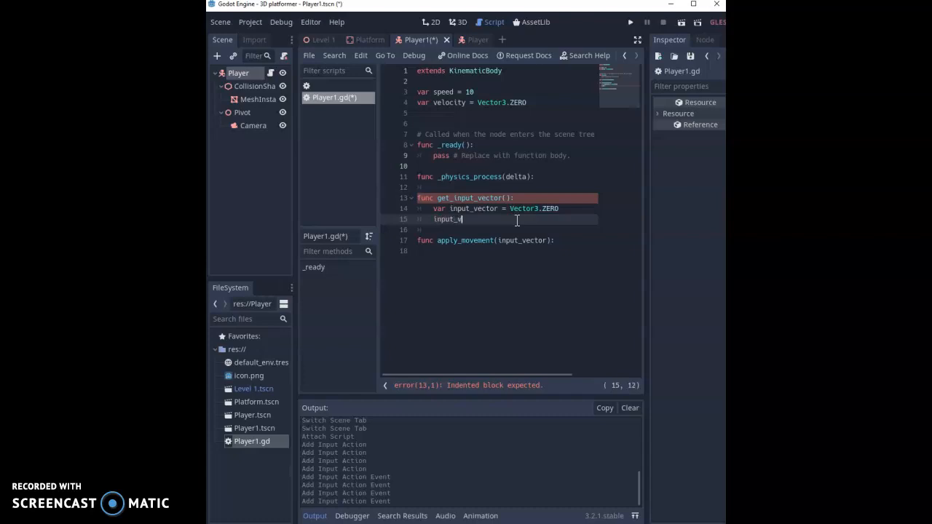
pyautogui.write('ector')
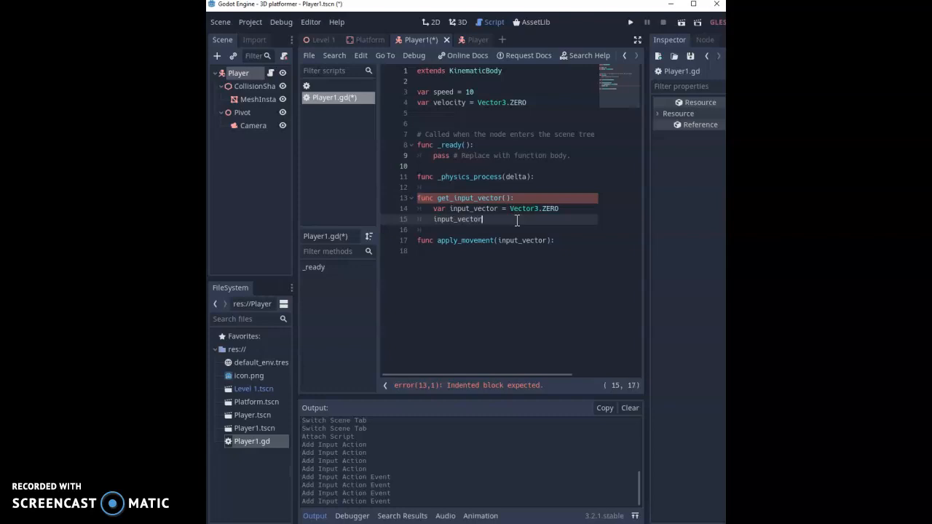
pyautogui.write('.x')
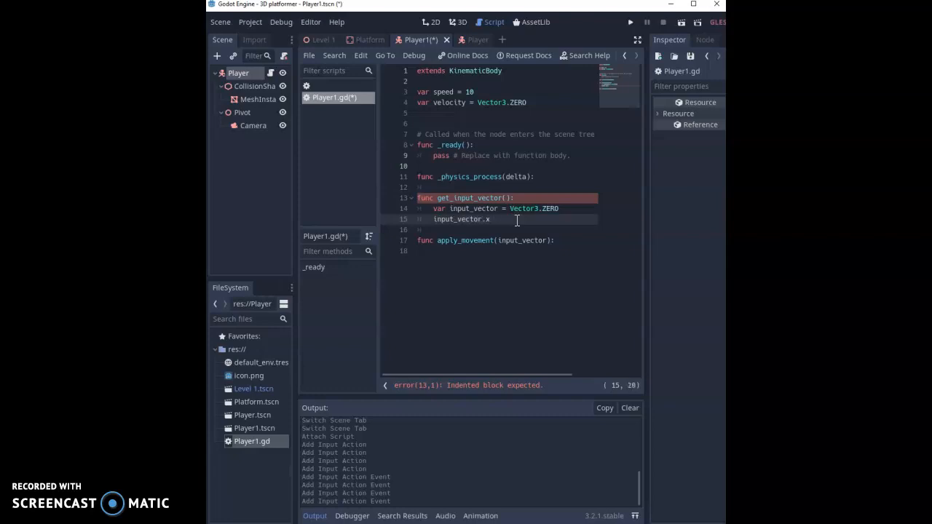
pyautogui.write('= IN')
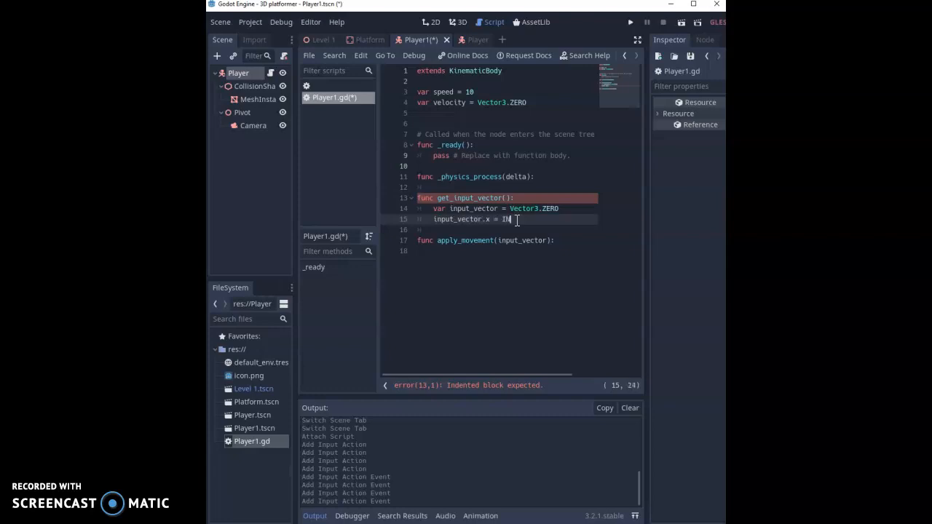
pyautogui.write('put')
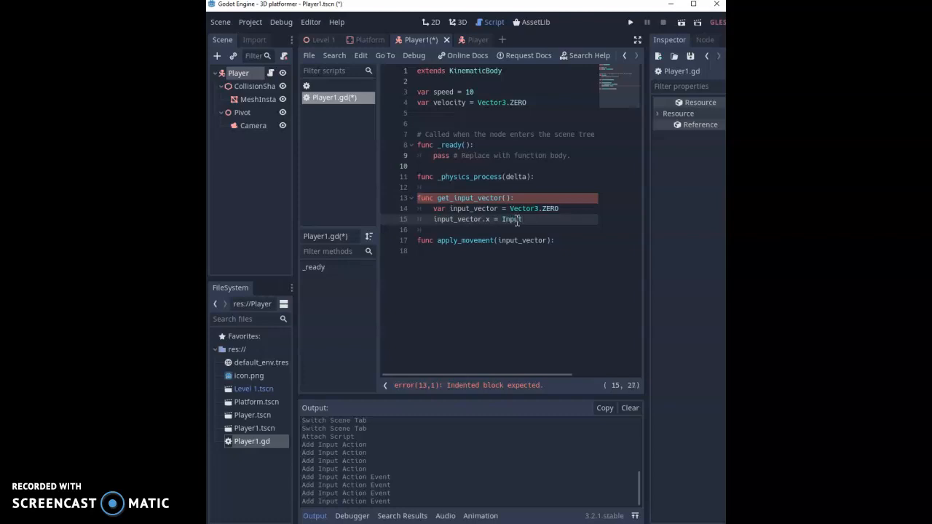
pyautogui.write('.get')
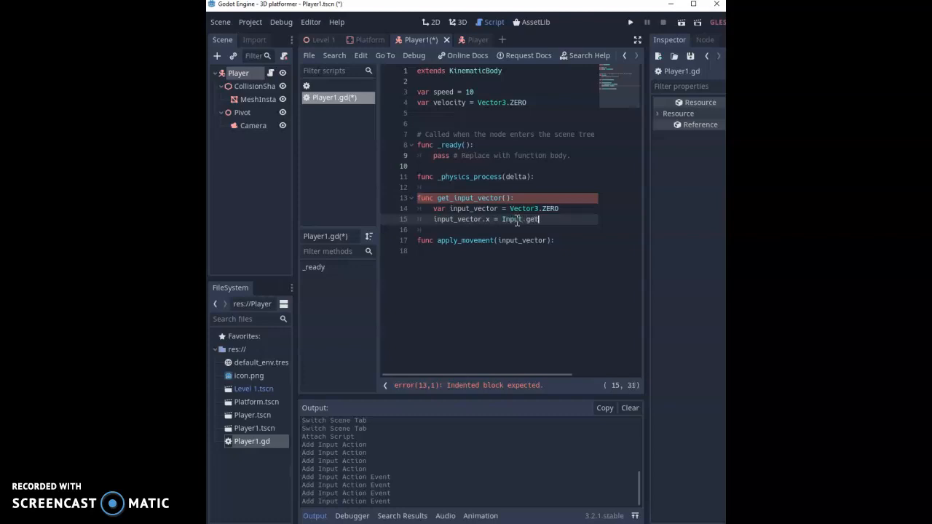
pyautogui.write('_action')
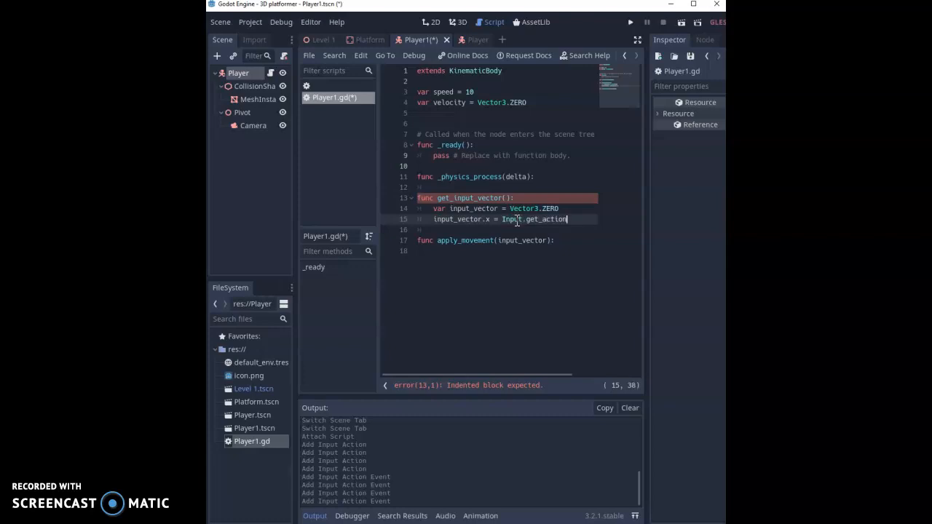
pyautogui.write('_strength("')
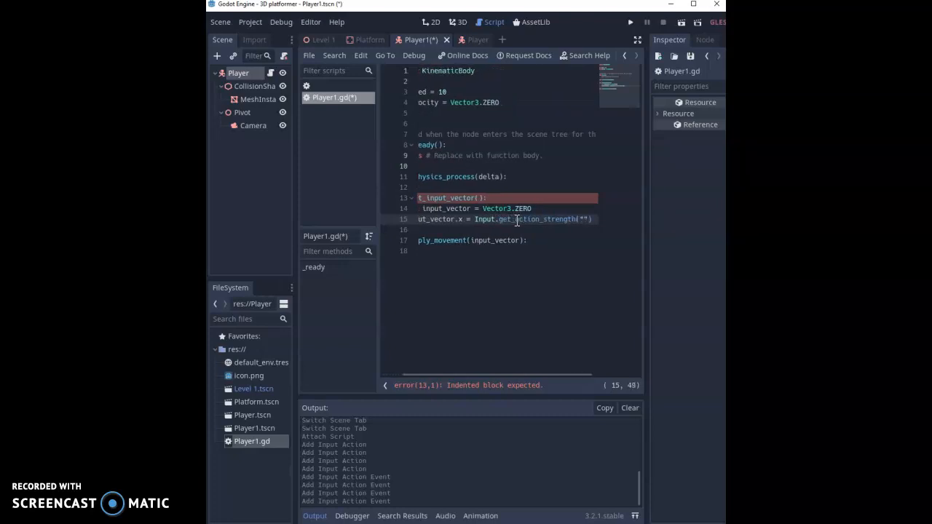
# Complete the line as "move_right" strength minus Input.get_action_strength("move_left").
pyautogui.write('move')
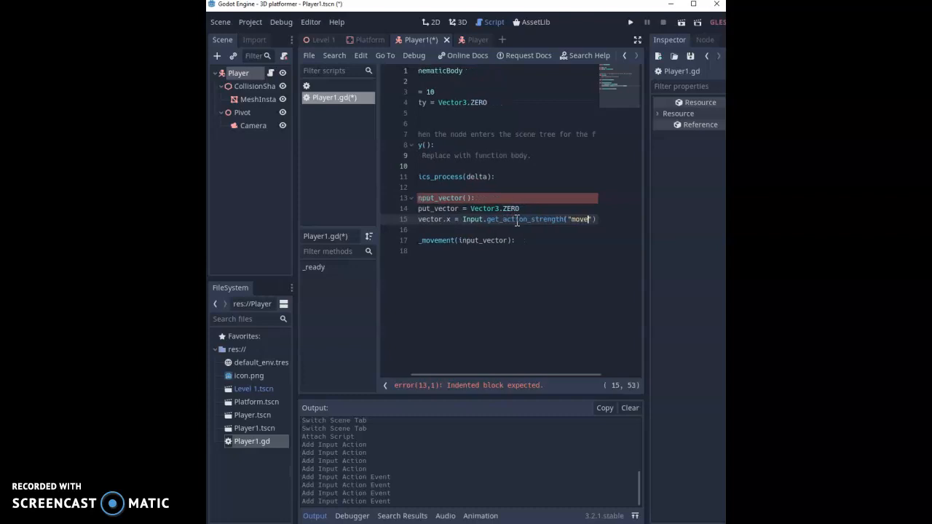
pyautogui.write('_right')
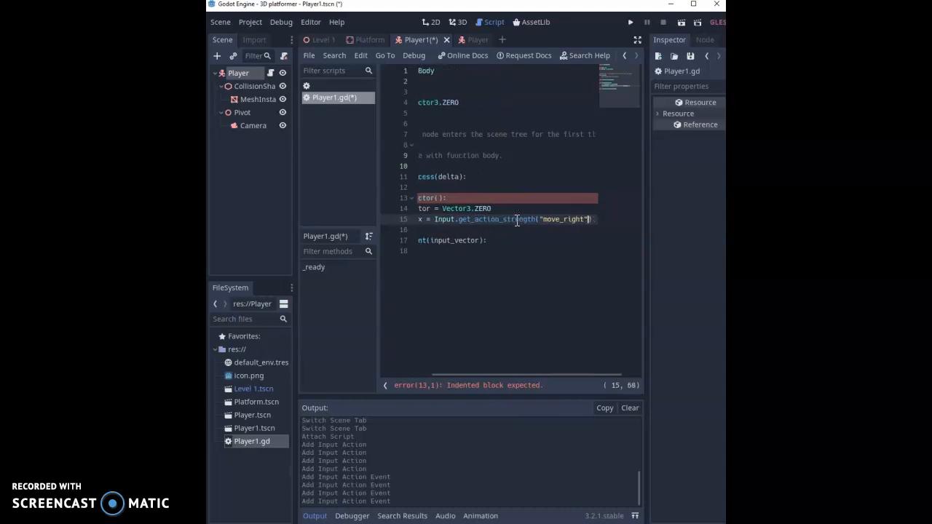
pyautogui.hscroll(3)
pyautogui.write(' -')
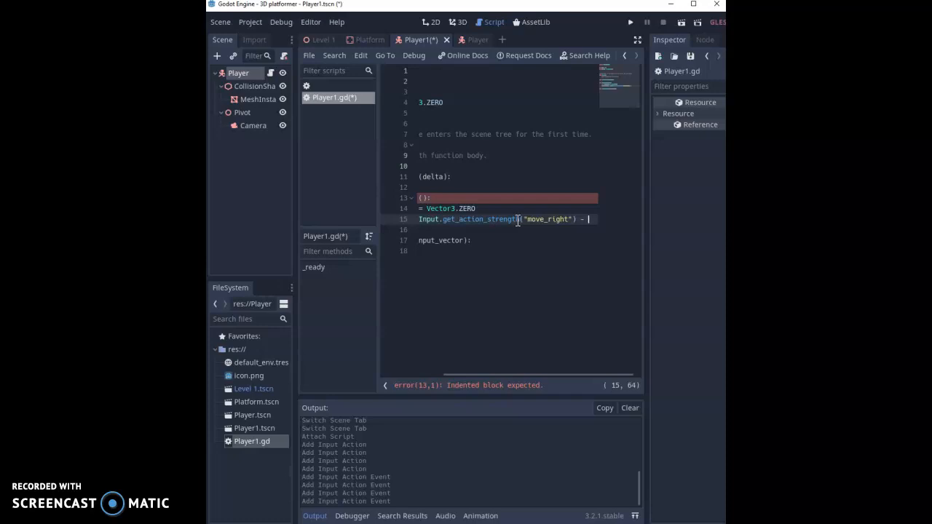
pyautogui.click(547, 218)
pyautogui.write(' Input.get_action_strength("move_left")')
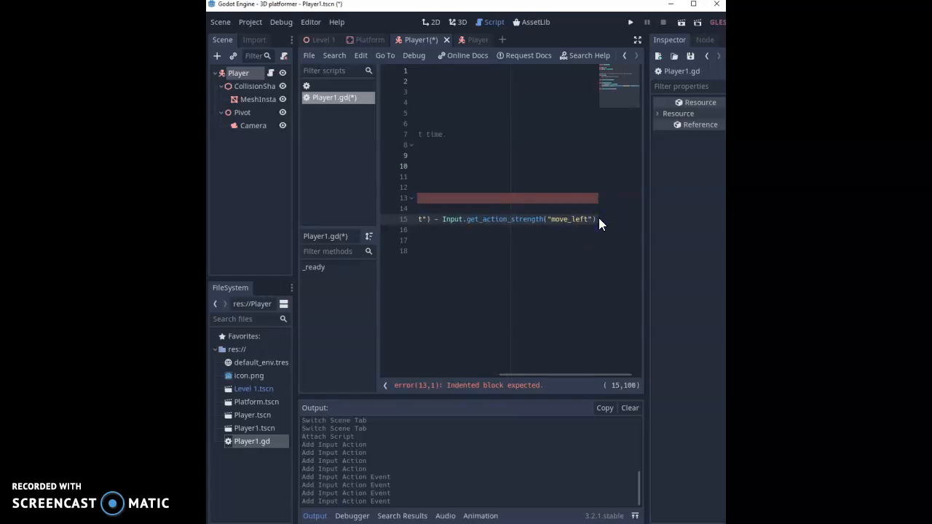
pyautogui.moveTo(556, 370)
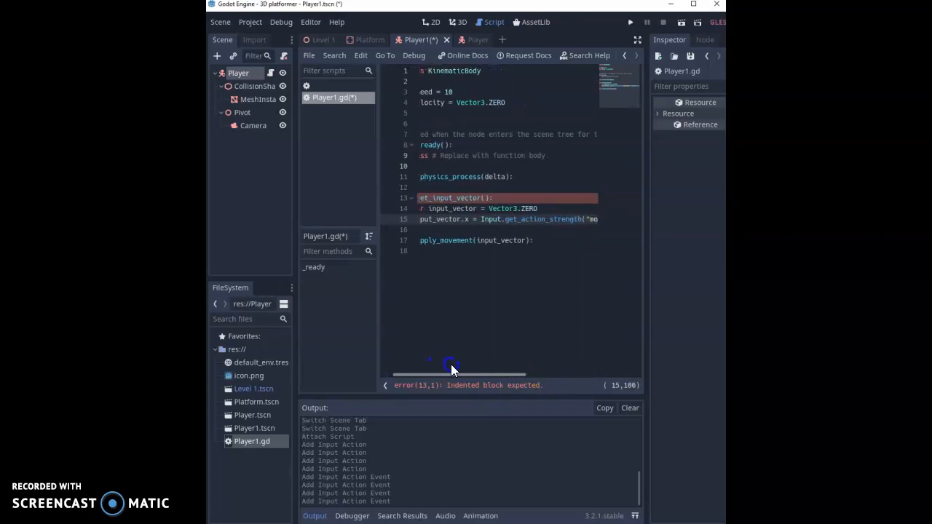
pyautogui.moveTo(452, 372); pyautogui.dragTo(466, 373)
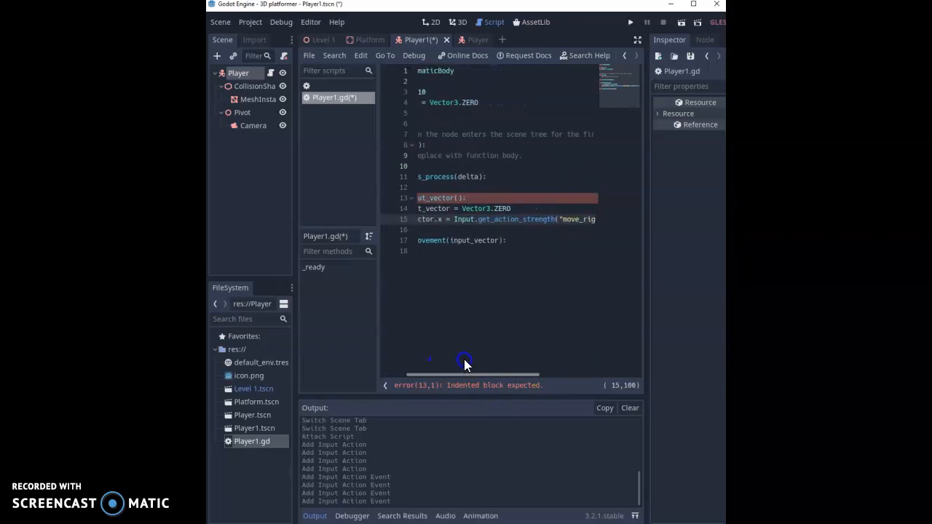
pyautogui.hscroll(3)
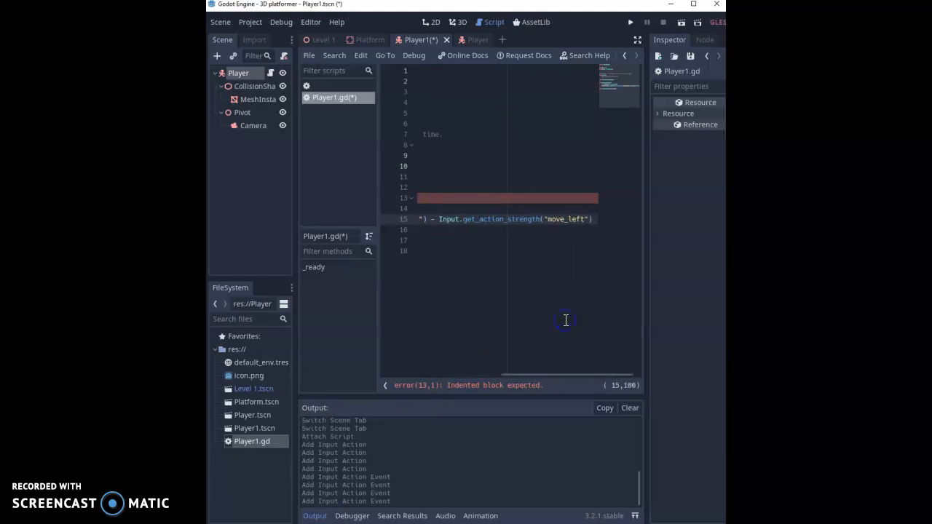
pyautogui.moveTo(588, 236)
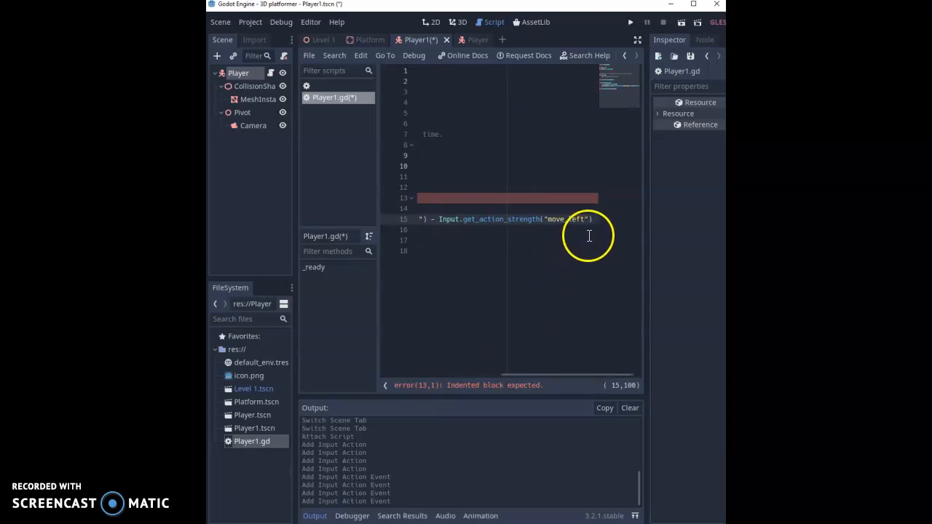
# Duplicate the x line and edit it to input_vector.z = move_back strength minus move_forward strength.
pyautogui.click(594, 219)
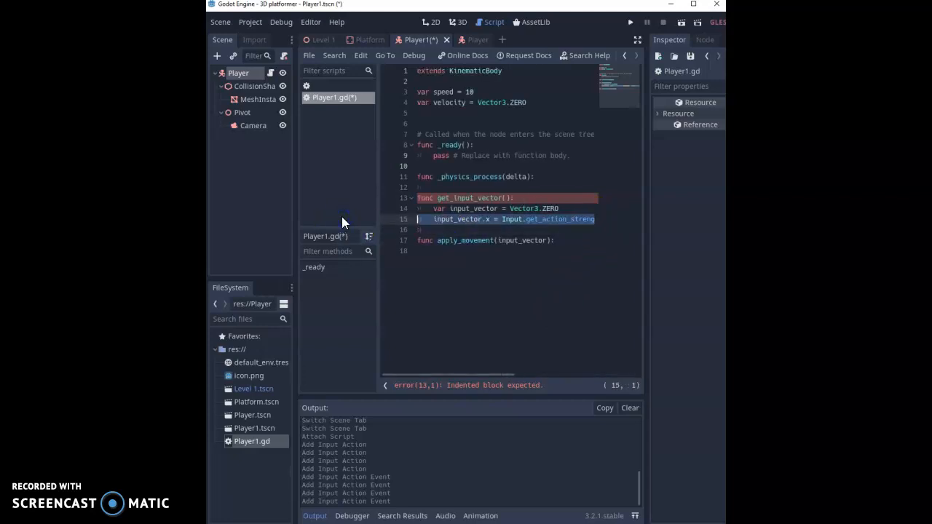
pyautogui.click(434, 230)
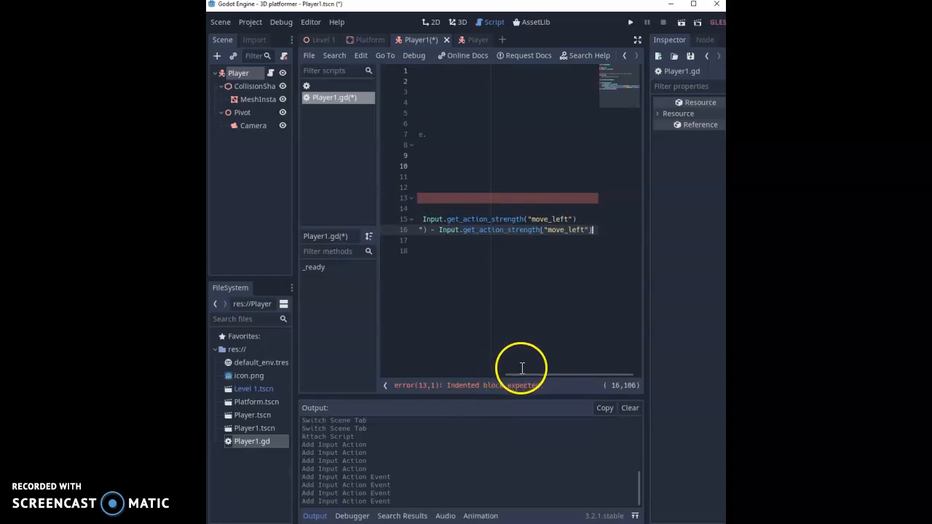
pyautogui.scroll(3)
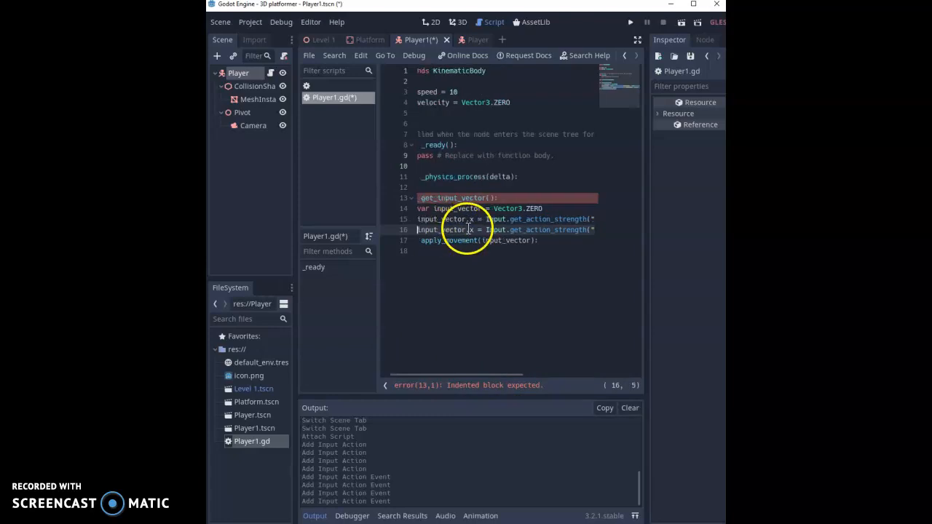
pyautogui.click(473, 230)
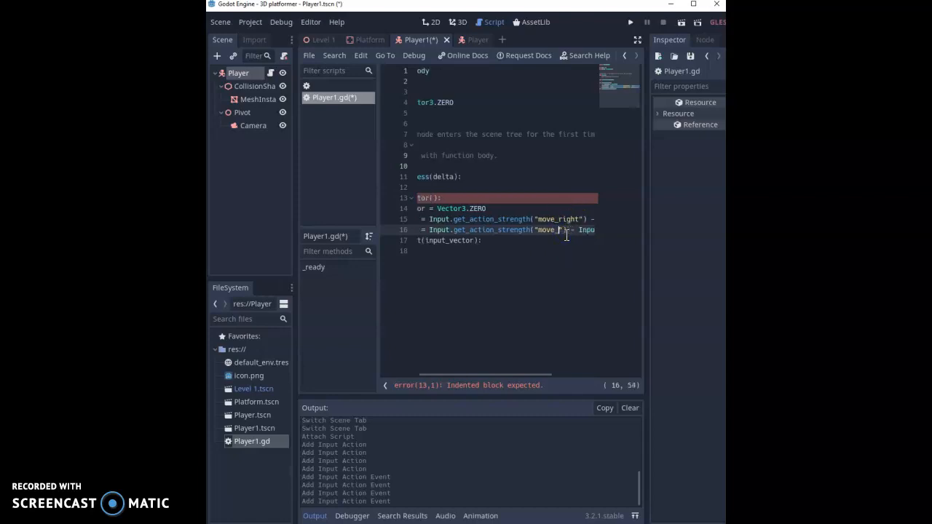
pyautogui.write('back')
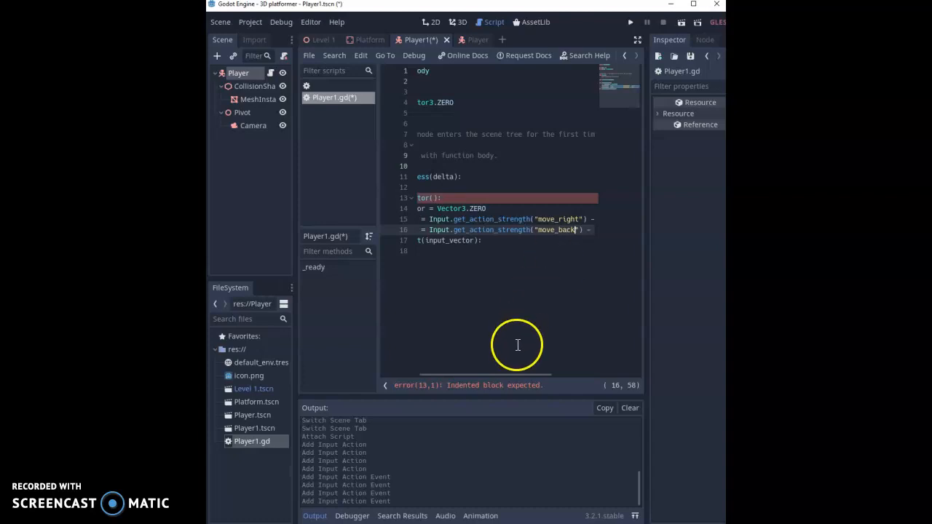
pyautogui.hscroll(3)
pyautogui.write(' Input.get_action_strength("move_forward")')
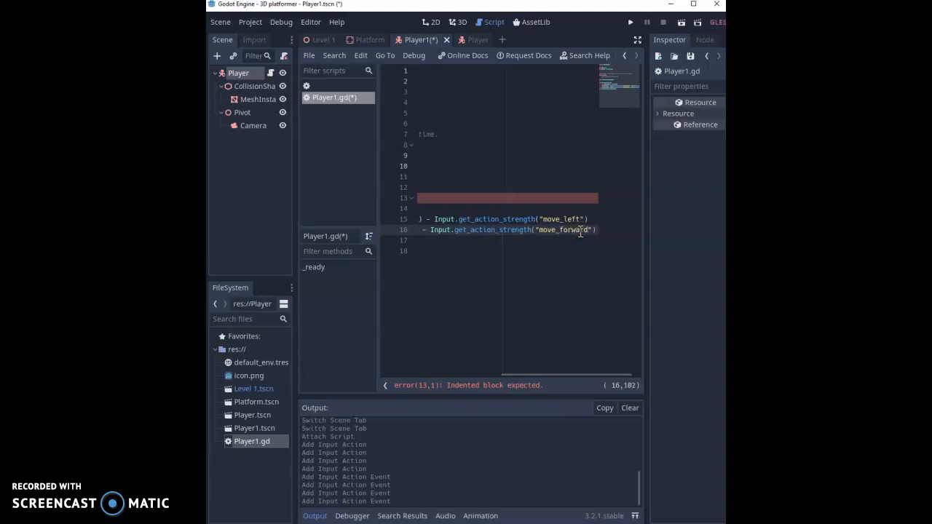
pyautogui.hscroll(3)
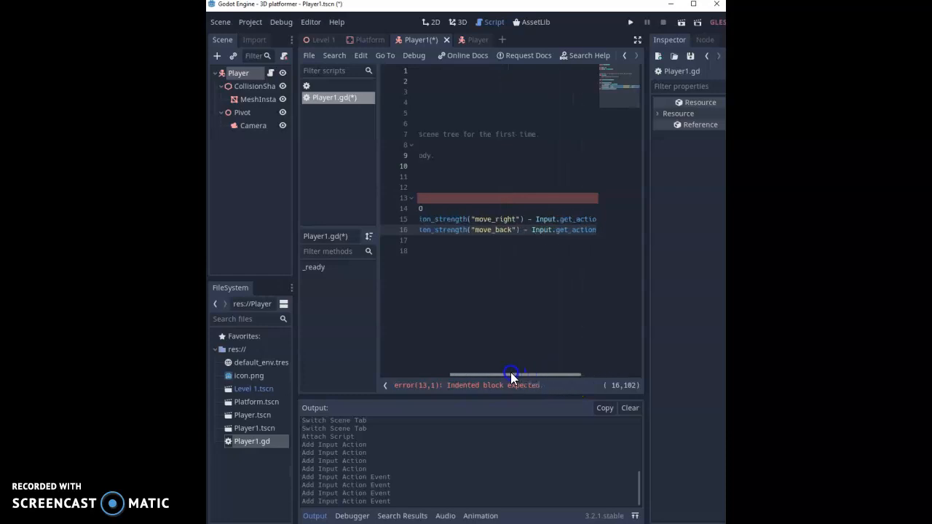
pyautogui.moveTo(509, 374); pyautogui.dragTo(524, 374)
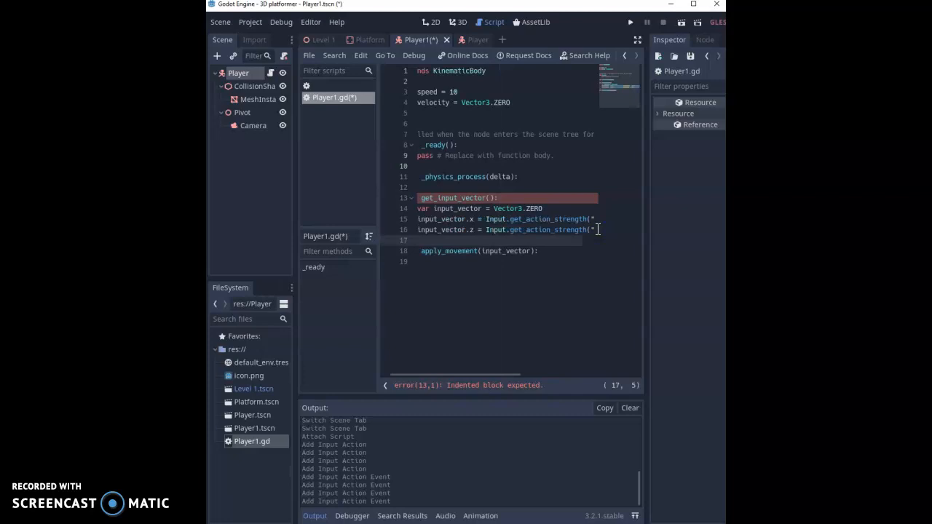
# End get_input_vector with return input_vector.normalized().
pyautogui.write('return')
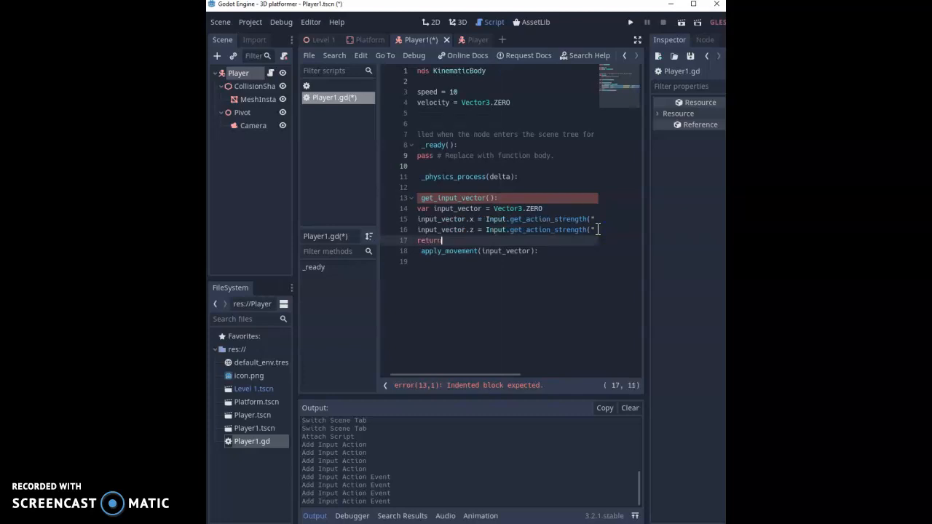
pyautogui.write('input_')
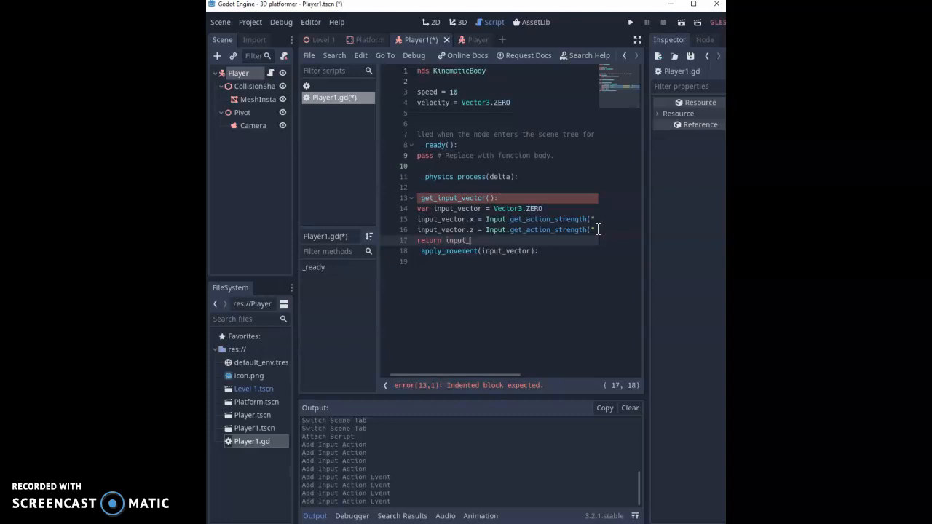
pyautogui.write('vector')
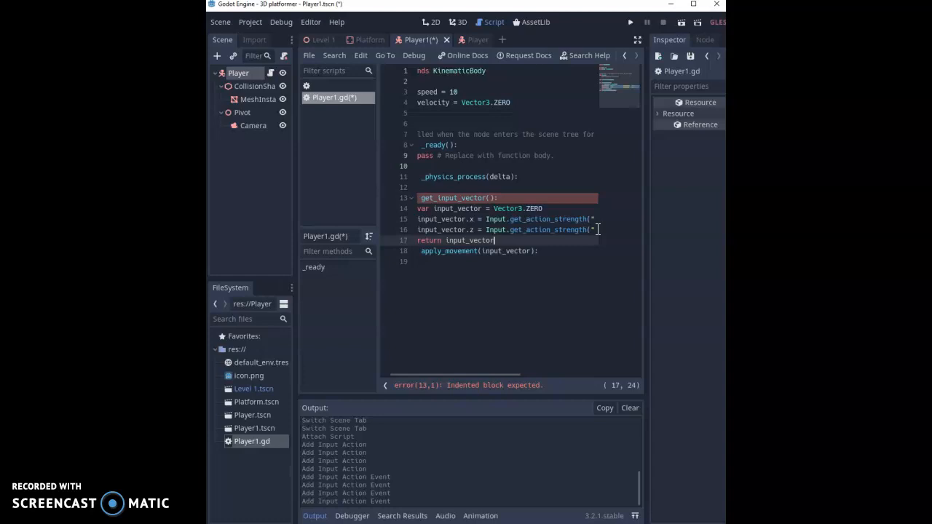
pyautogui.write('.normaliz')
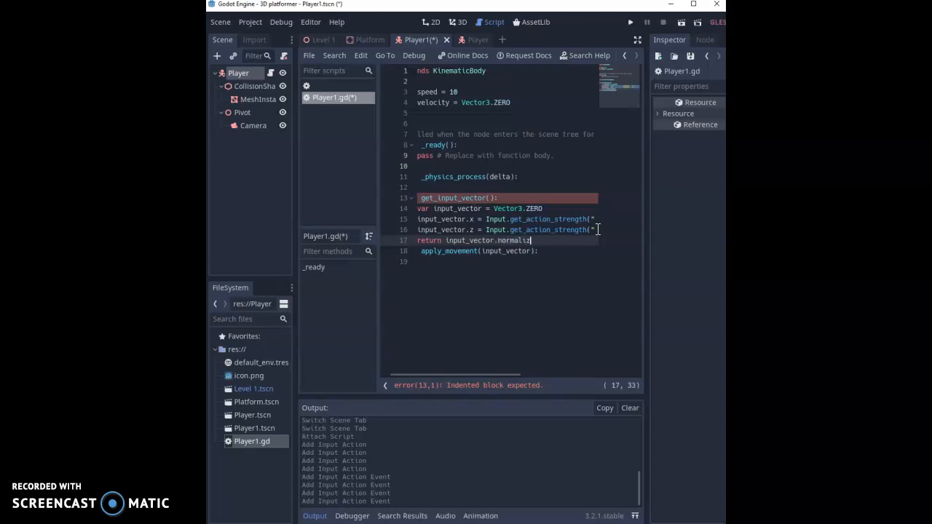
pyautogui.write('ed')
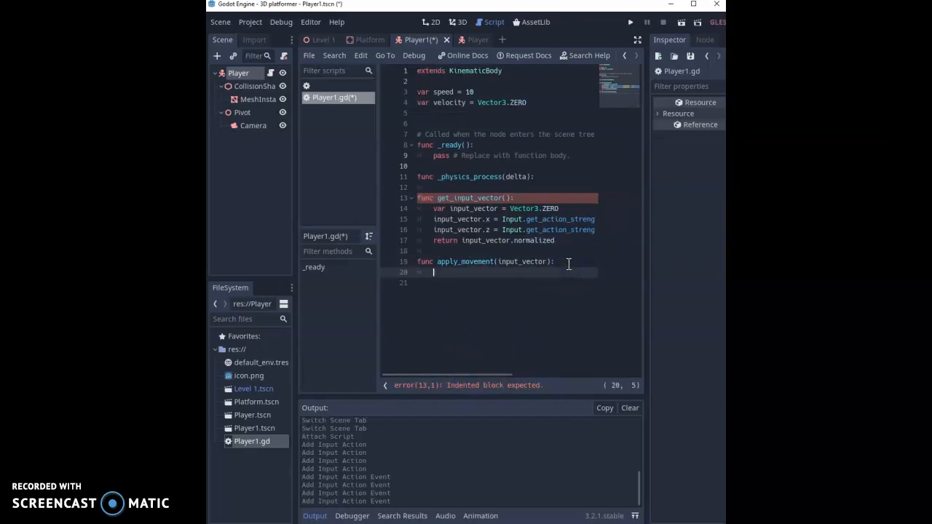
# In apply_movement, set velocity.x = input_vector.x * speed and velocity.z = input_vector.z * speed.
pyautogui.write('ve')
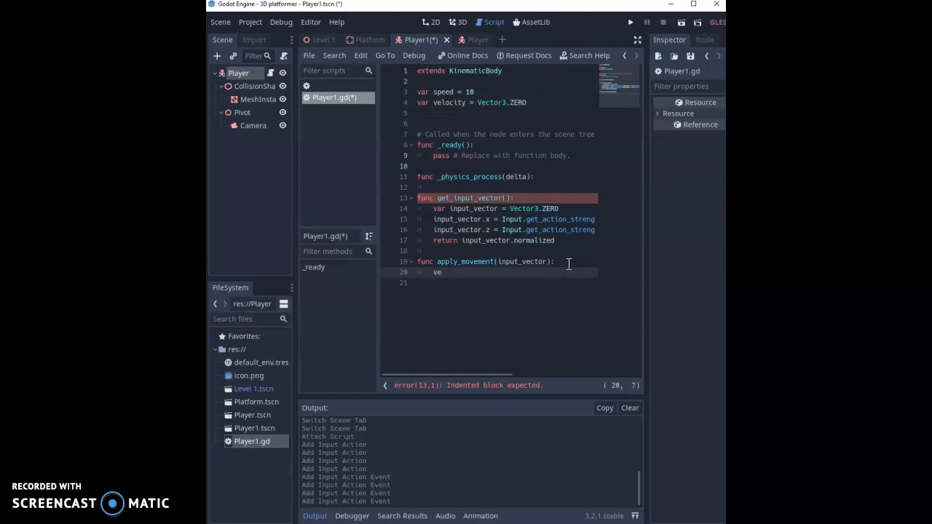
pyautogui.write('locity')
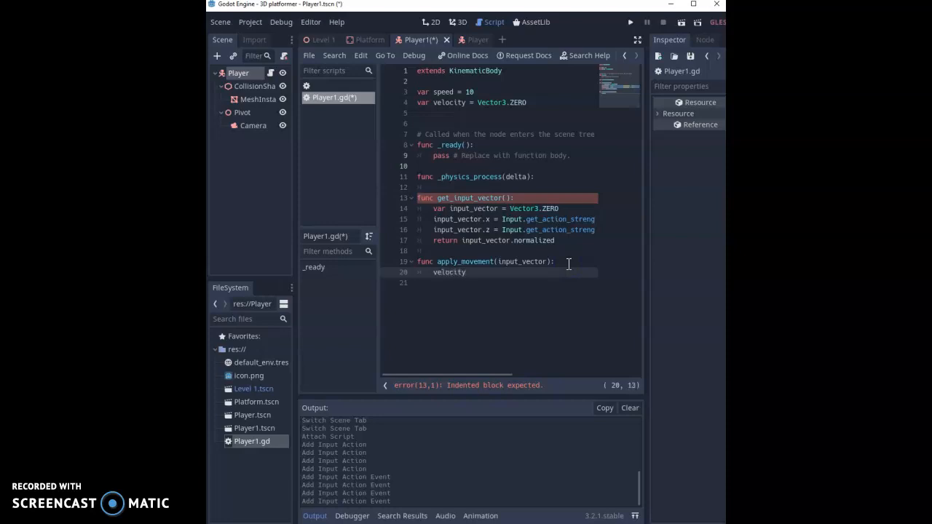
pyautogui.write('.x = input')
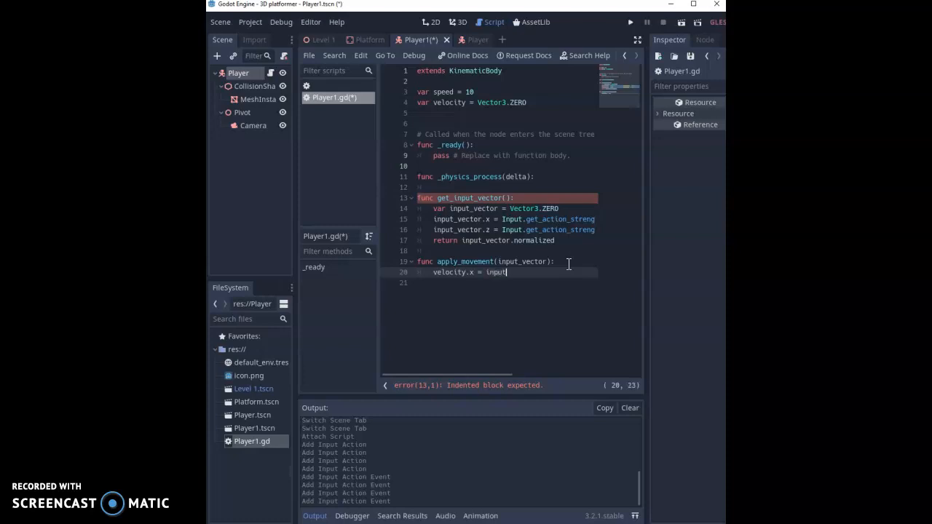
pyautogui.write('_ve')
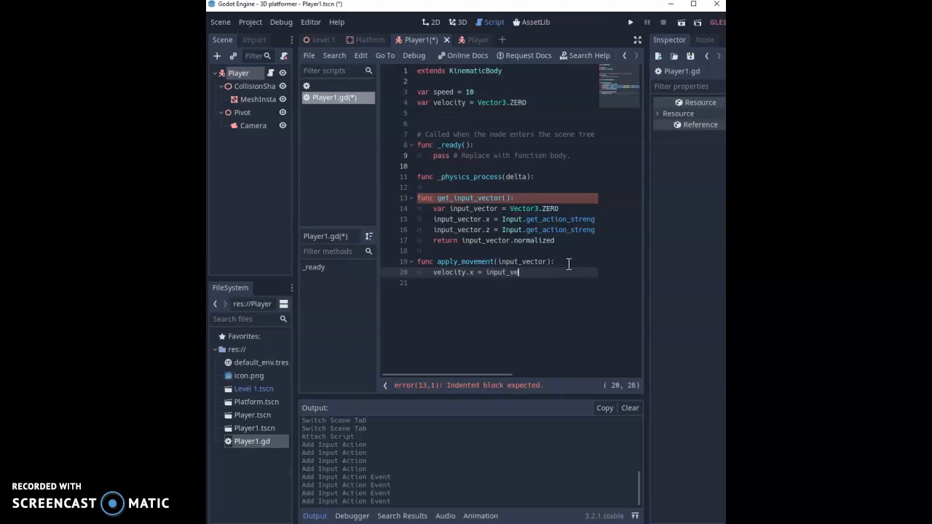
pyautogui.write('r')
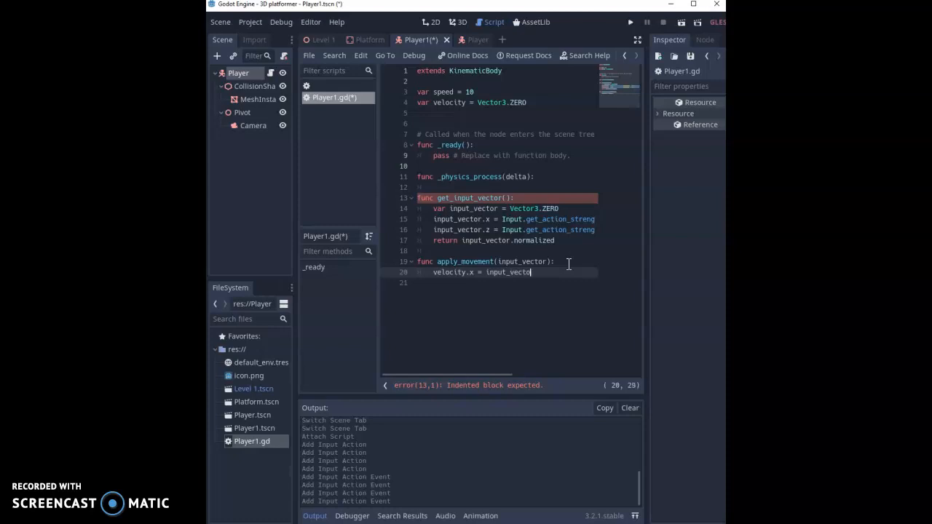
pyautogui.write('.x')
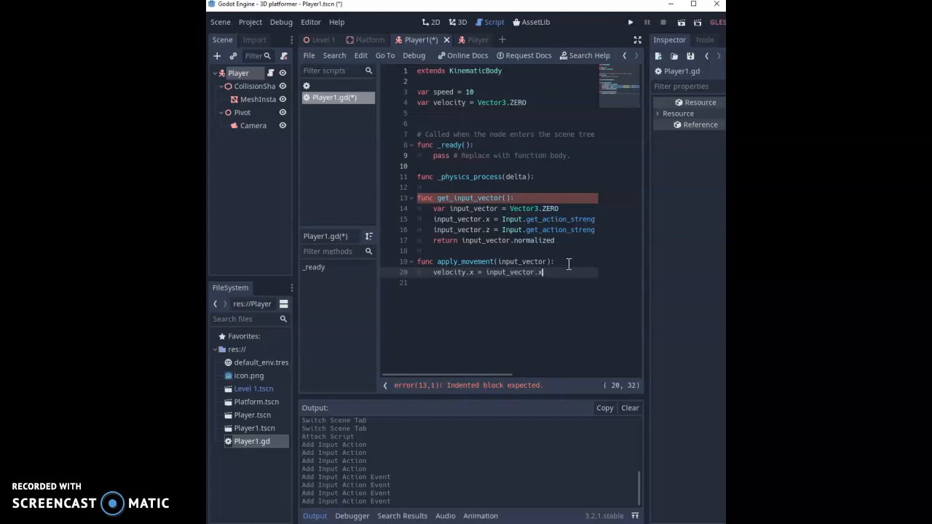
pyautogui.write('*')
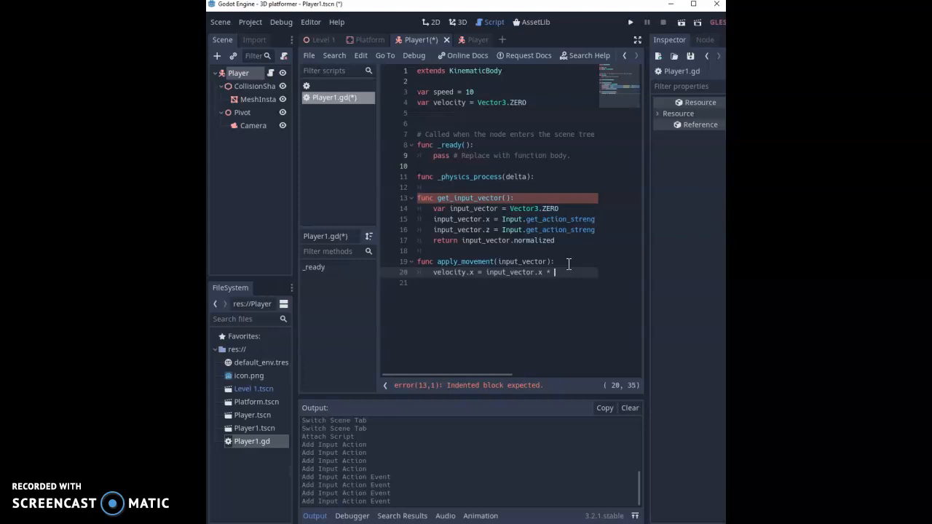
pyautogui.write('speed')
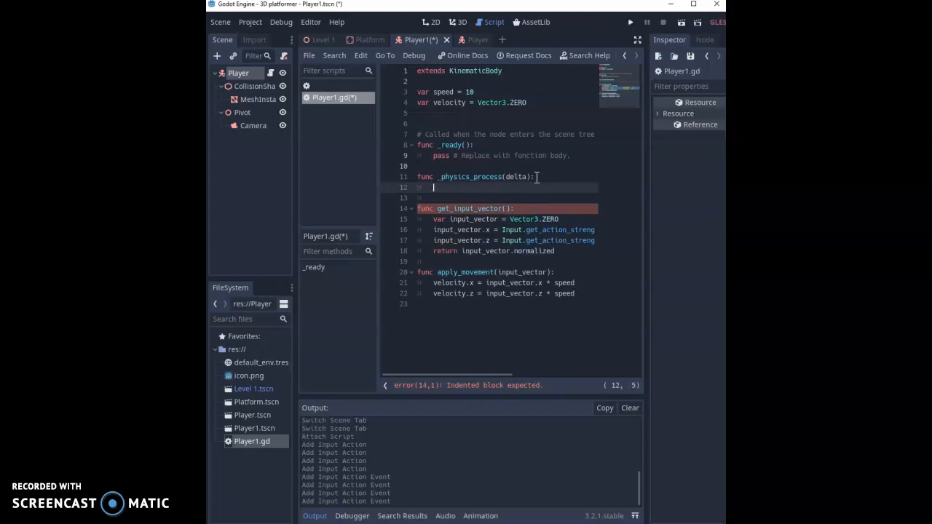
# Start _physics_process with var input_vector = get_input_vector(), accepting autocomplete.
pyautogui.write('var')
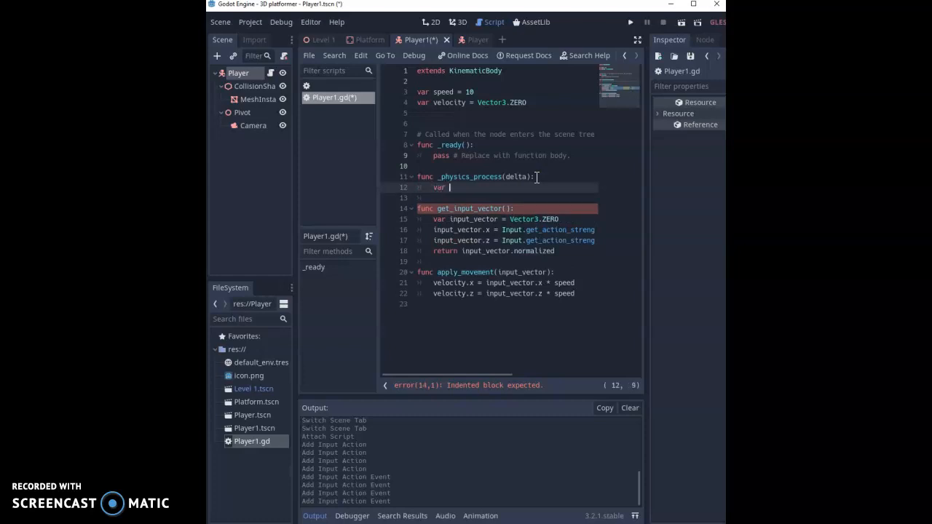
pyautogui.write('input')
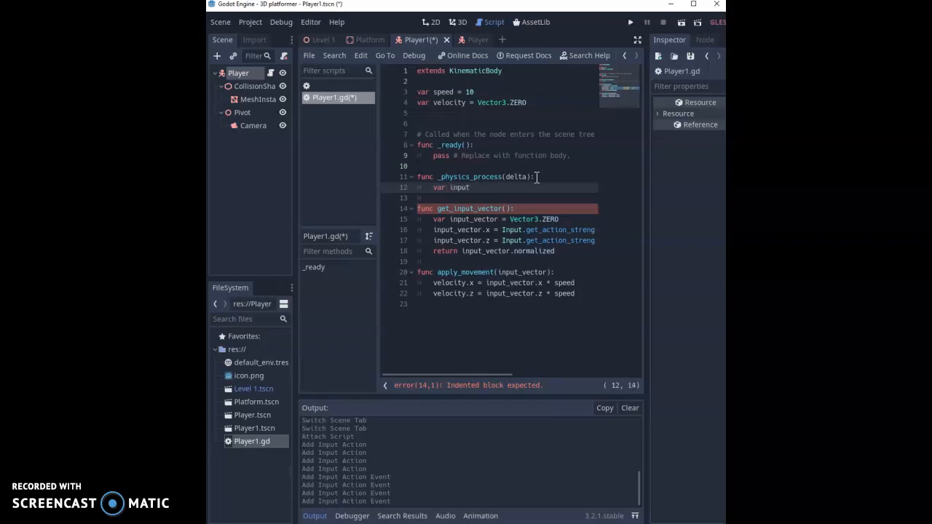
pyautogui.write('_ve')
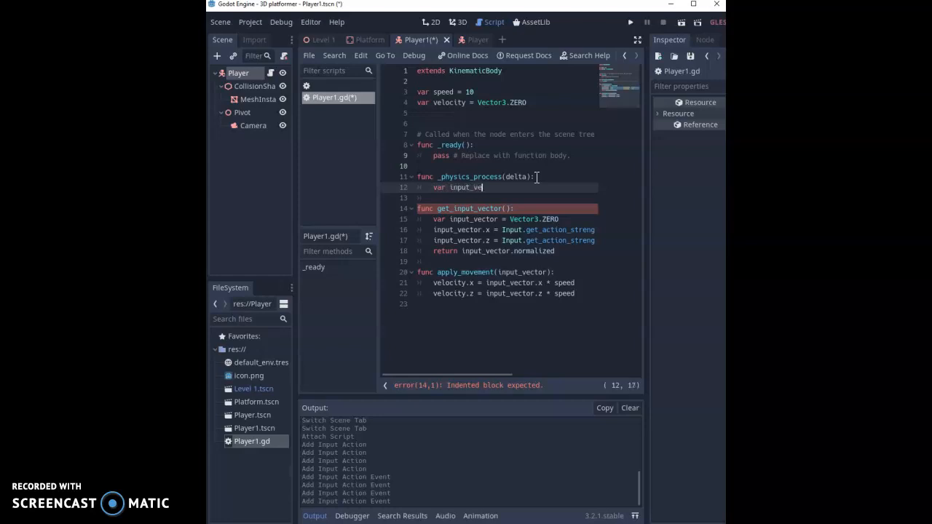
pyautogui.write('cot')
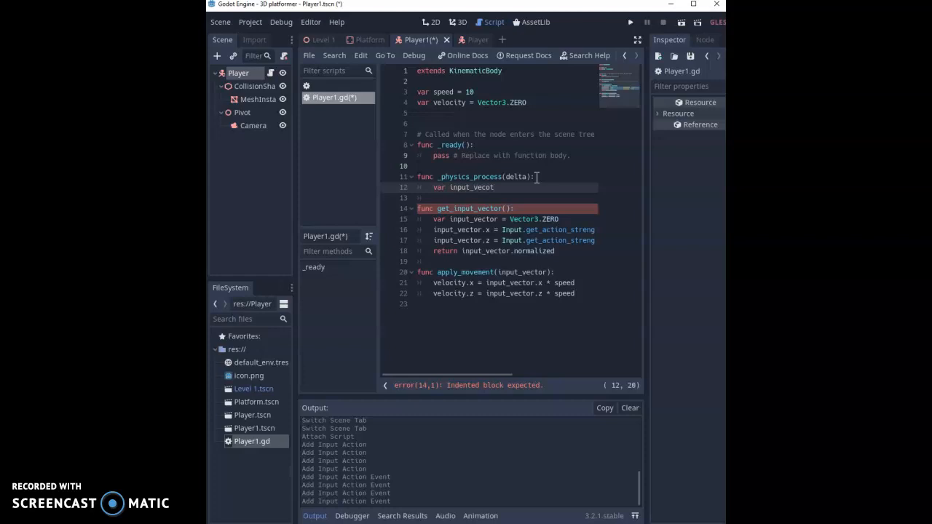
pyautogui.write('r')
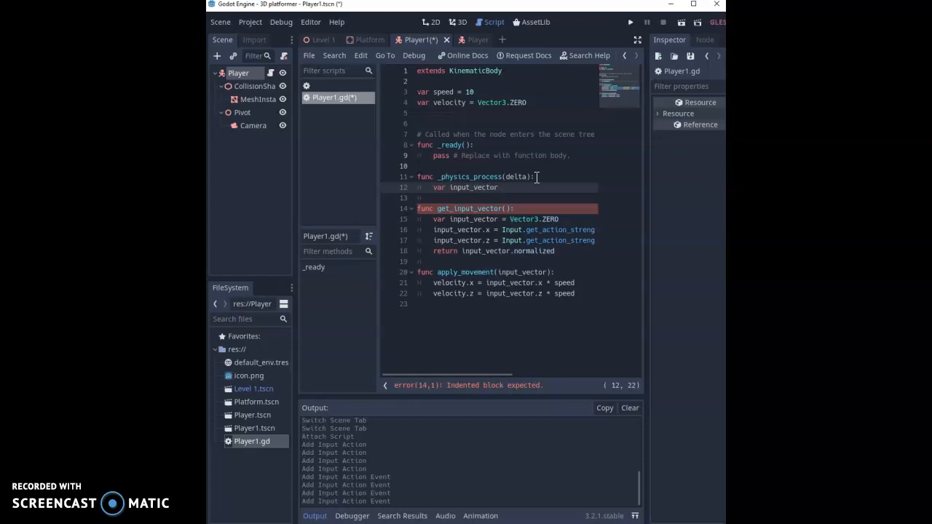
pyautogui.write('= get')
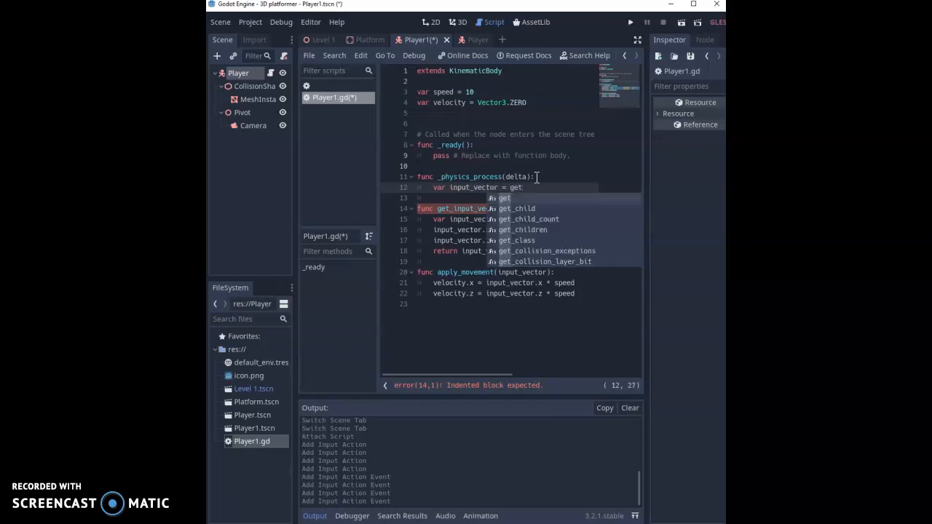
pyautogui.write('_input_vector(')
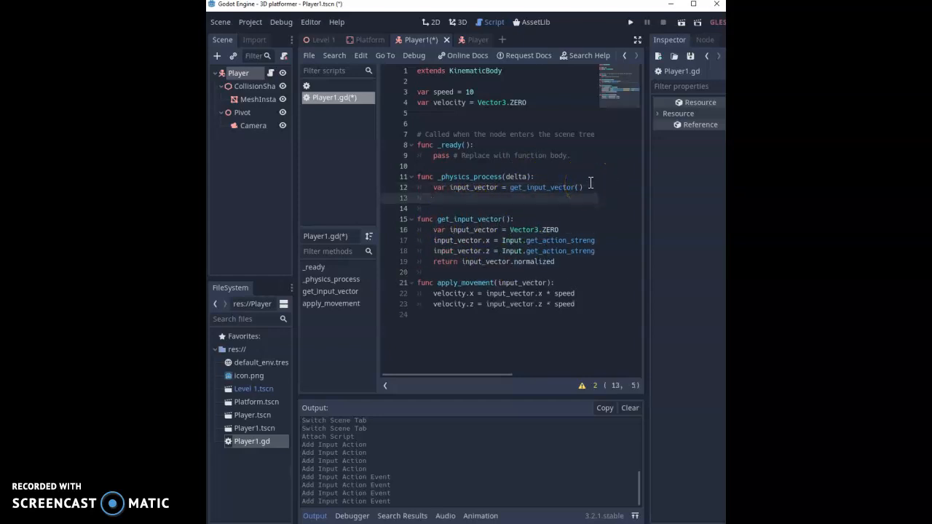
# Add apply_movement(input_vector) as the second line of _physics_process.
pyautogui.write('apply_movement(')
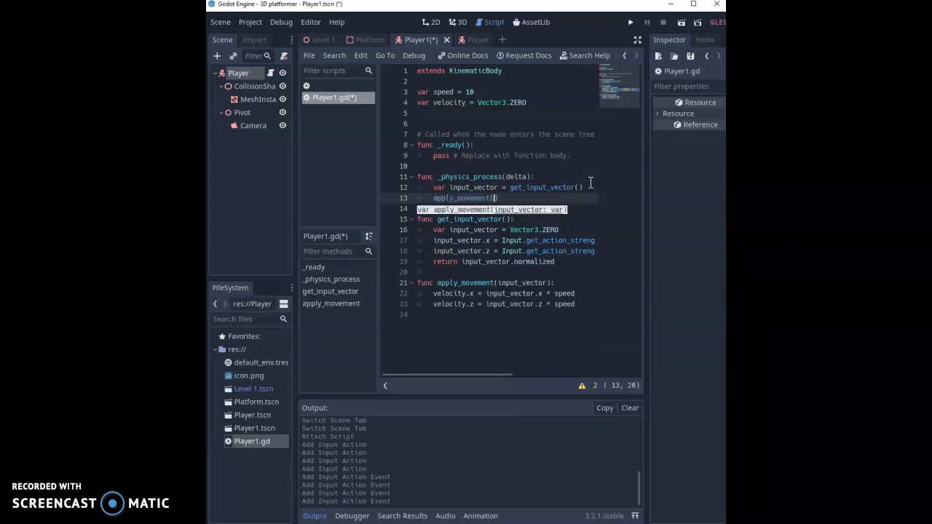
pyautogui.write('input_vector')
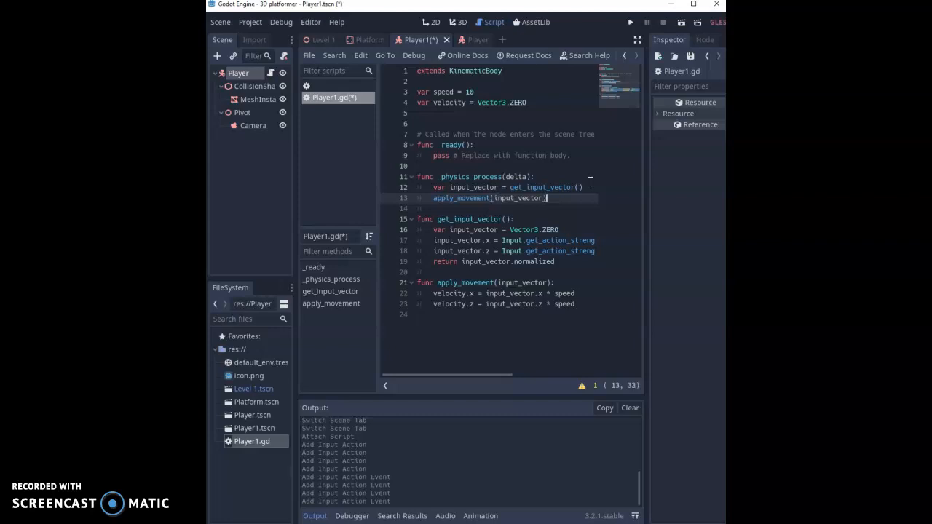
# Add velocity = move_and_slide(velocity, Vector3.UP) to _physics_process via autocomplete.
pyautogui.write('v')
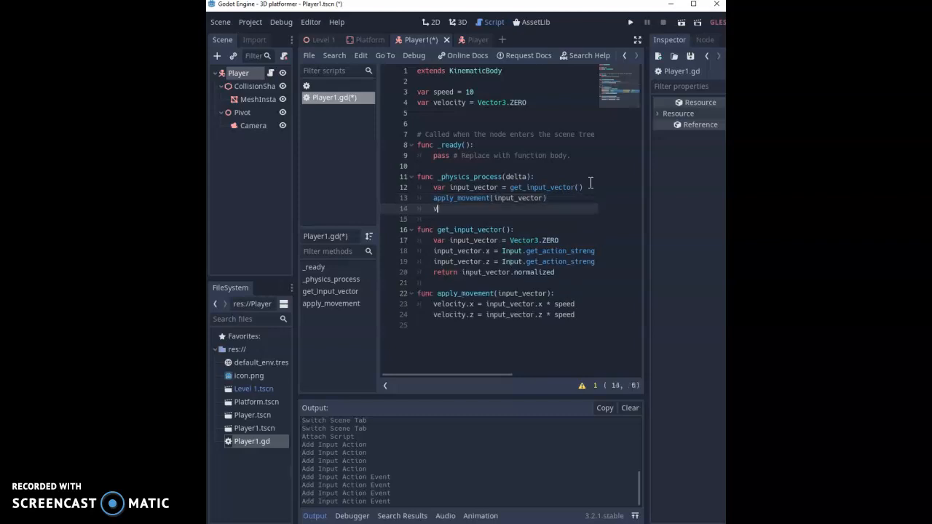
pyautogui.write('elocity')
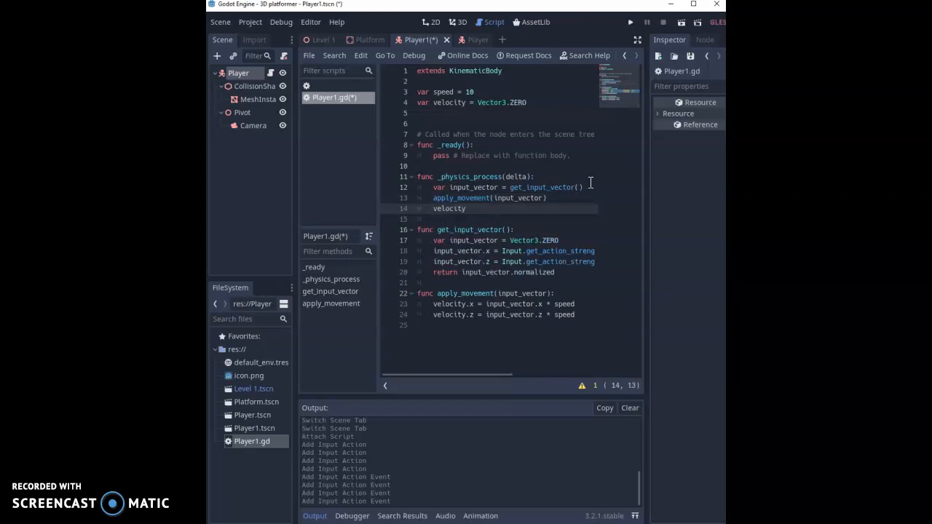
pyautogui.write('= m')
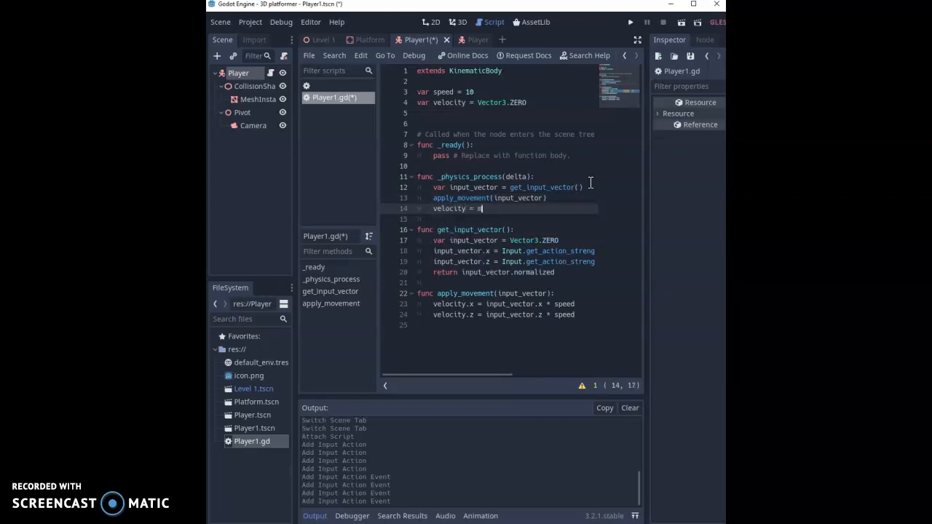
pyautogui.write('move_and_slide(')
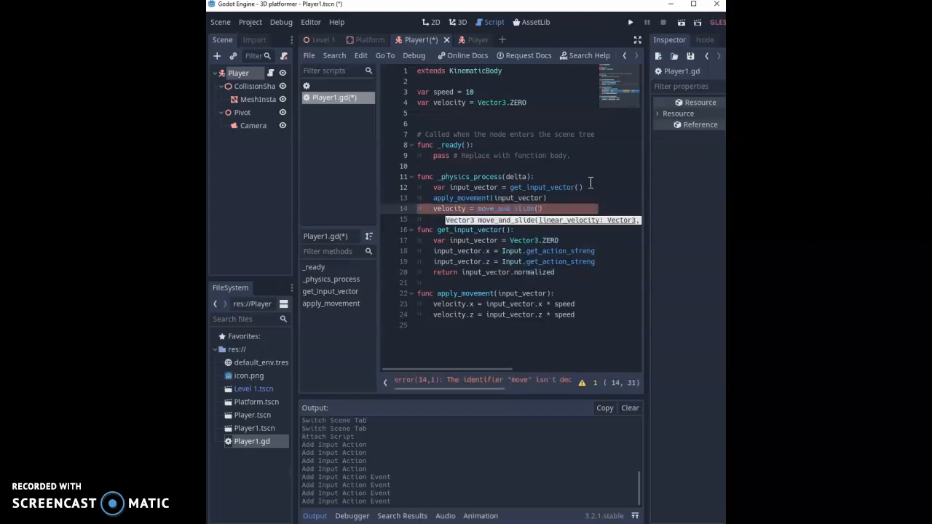
pyautogui.write('velocity')
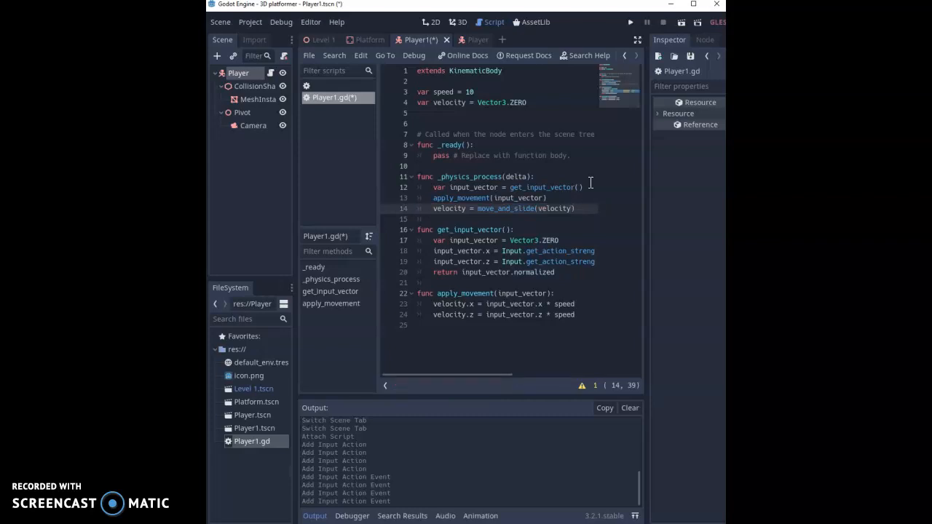
pyautogui.write(',Vector3.UP')
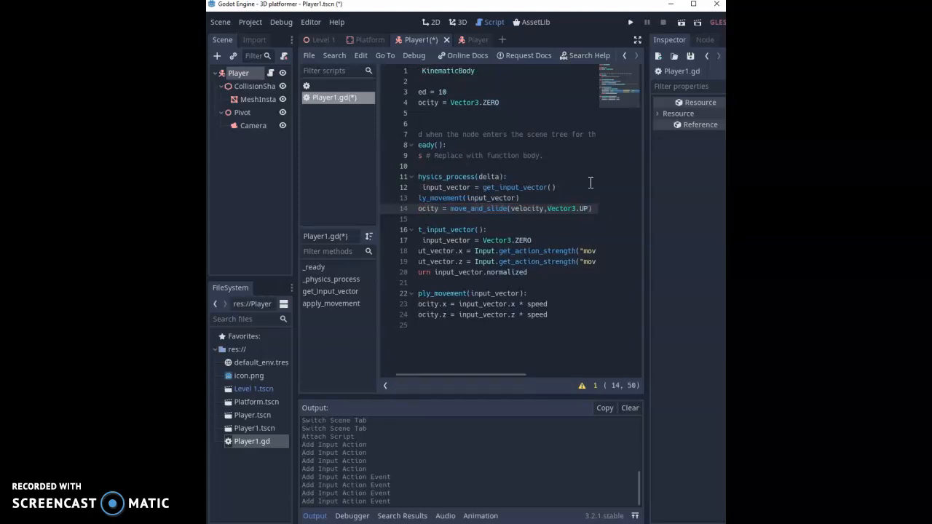
pyautogui.moveTo(492, 365)
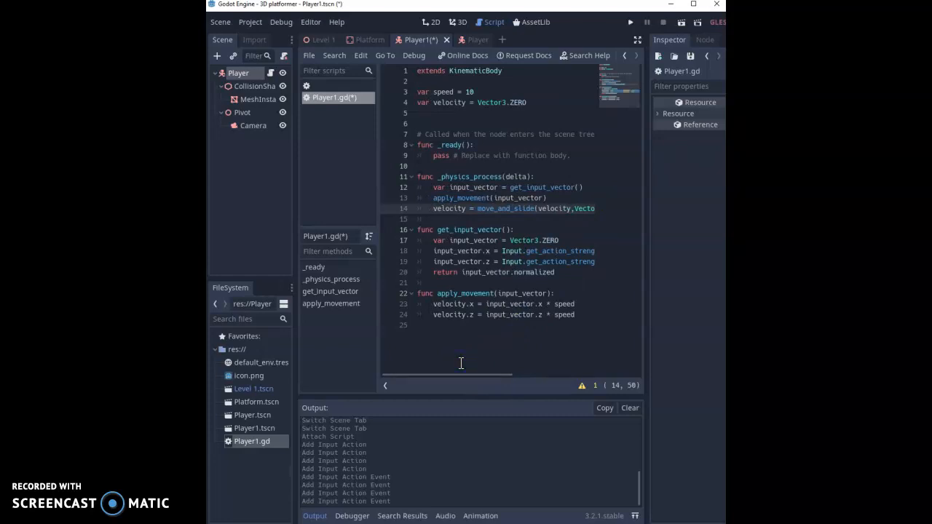
pyautogui.moveTo(221, 22)
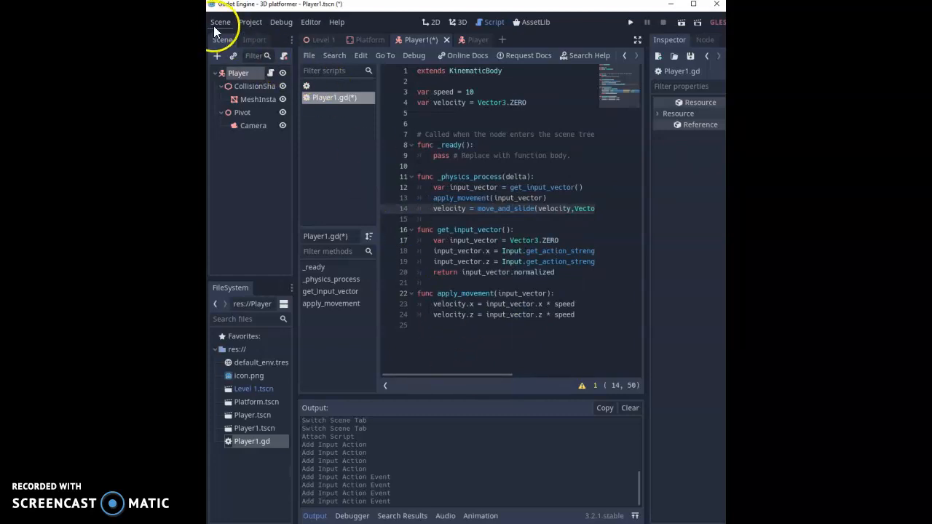
# Save all scenes and scripts, switch to the Level 1 scene and run the game.
pyautogui.click(220, 21)
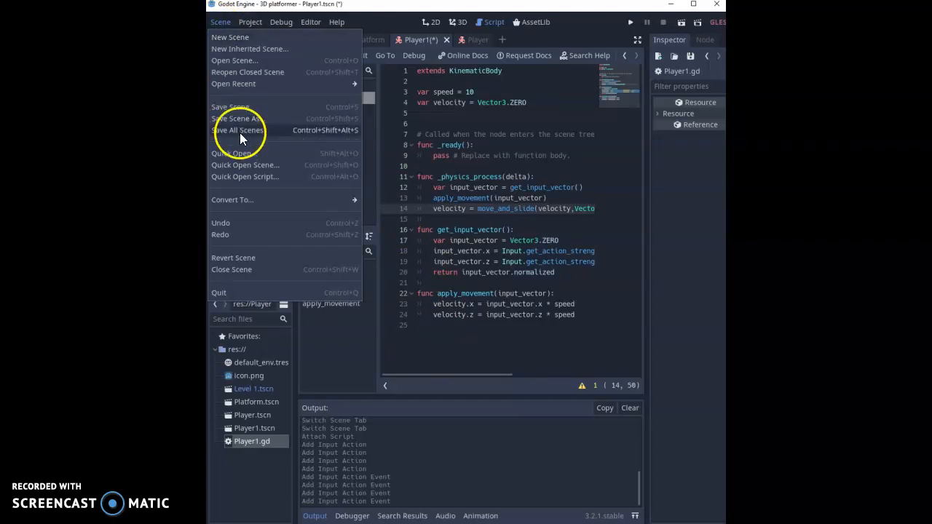
pyautogui.click(238, 130)
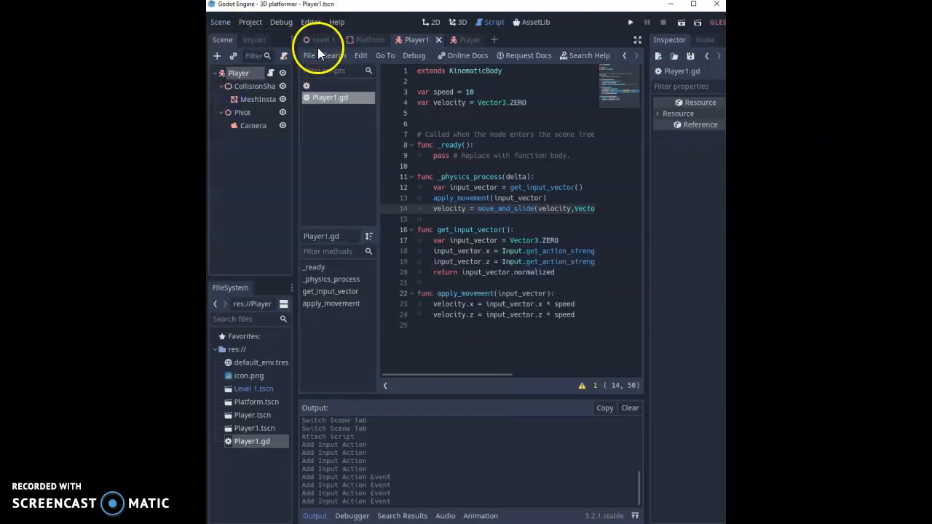
pyautogui.click(320, 39)
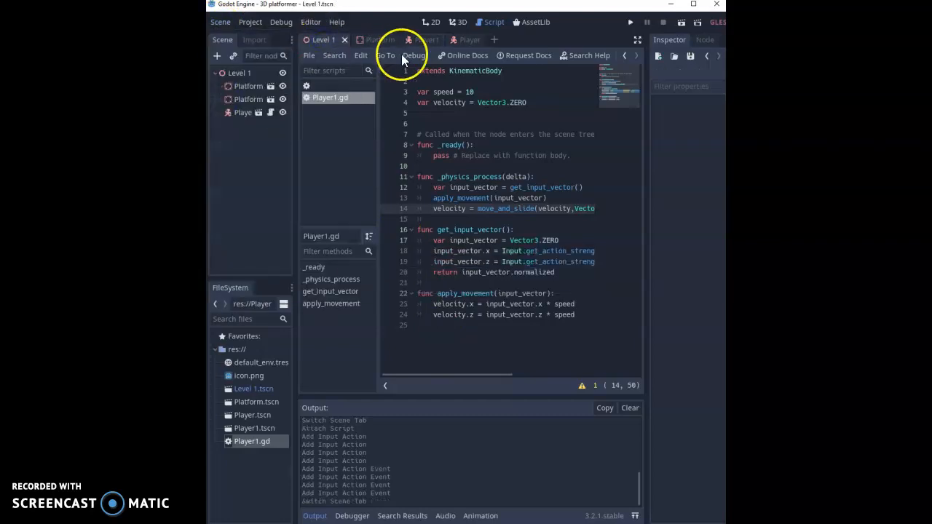
pyautogui.click(630, 23)
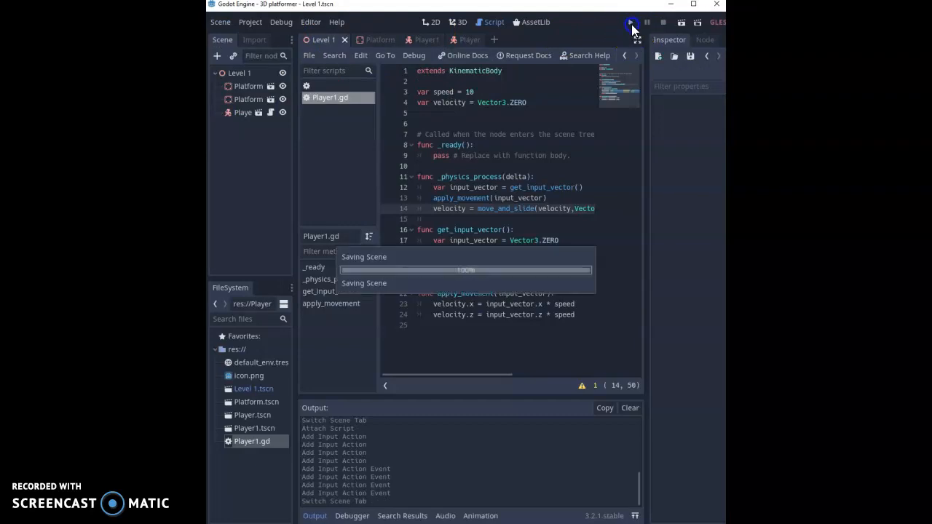
pyautogui.click(632, 23)
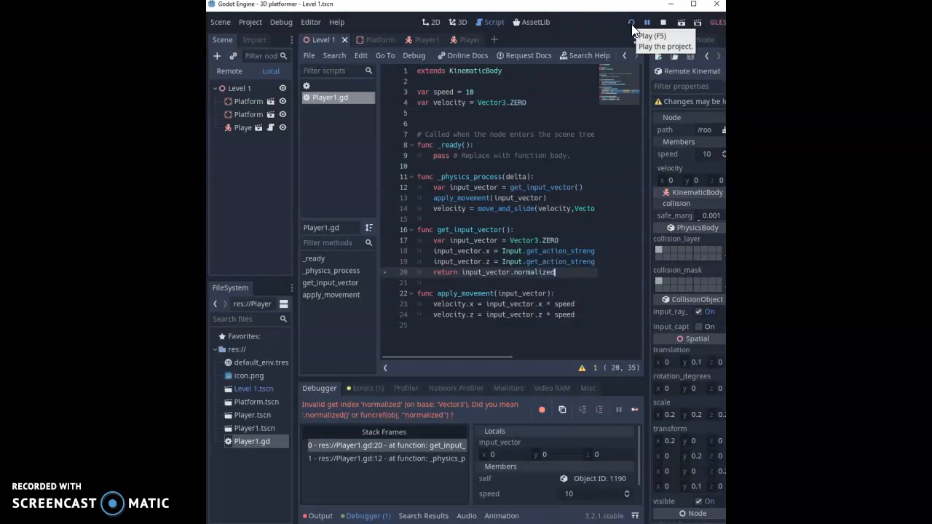
pyautogui.moveTo(604, 262)
pyautogui.write('()')
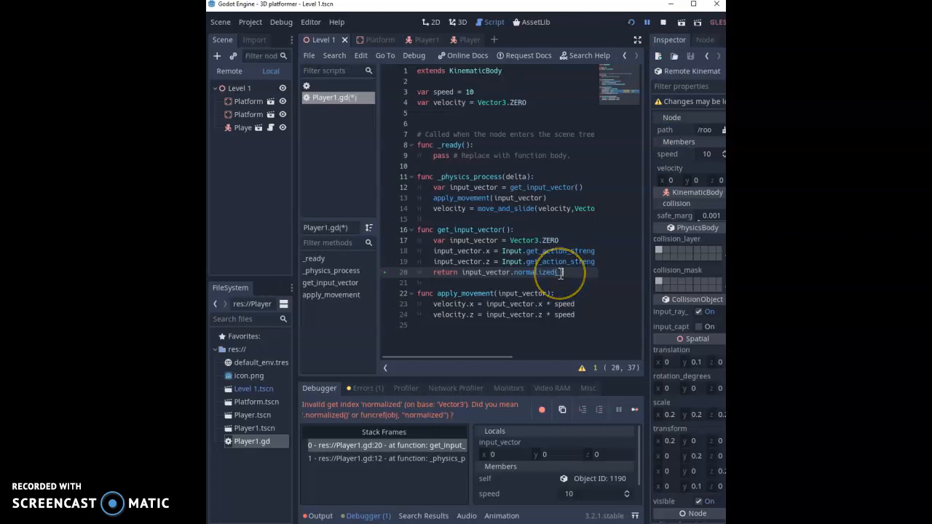
pyautogui.moveTo(644, 10)
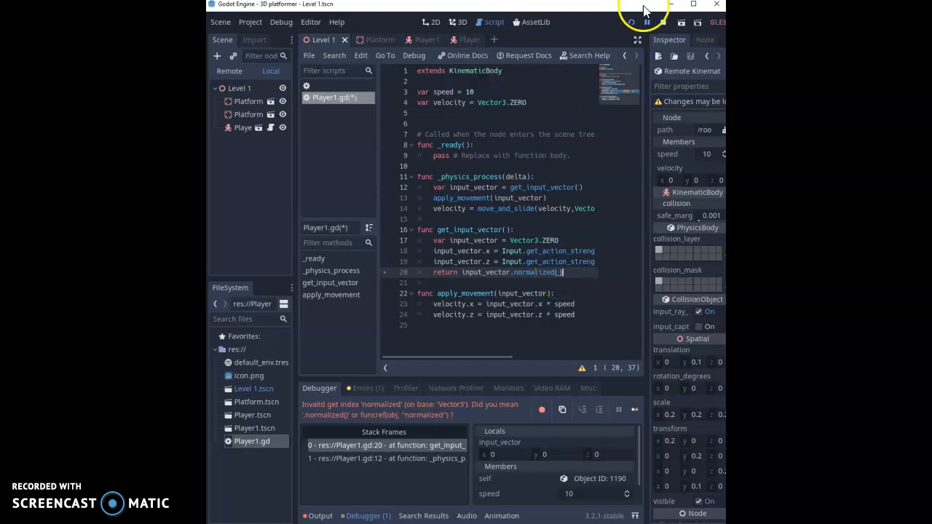
pyautogui.moveTo(597, 14)
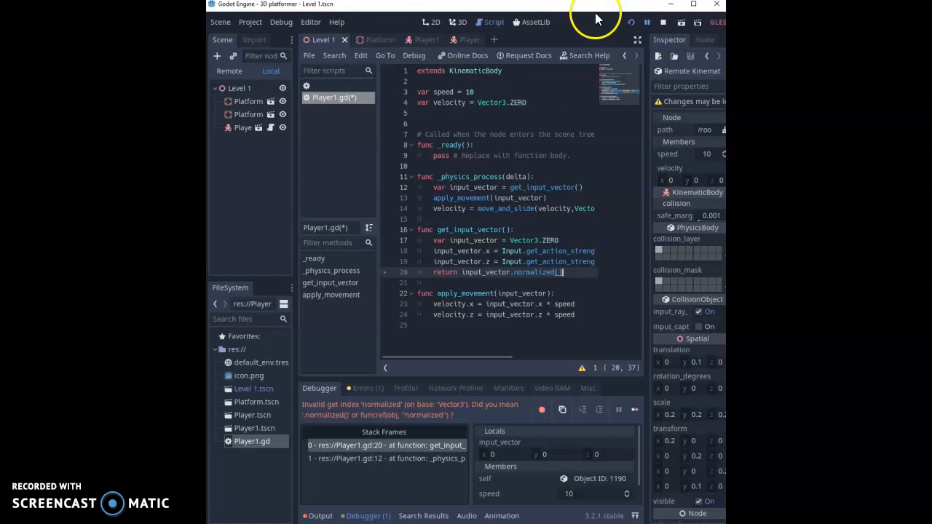
# Relaunch the game after correcting input_vector.normalized() to a function call.
pyautogui.click(629, 22)
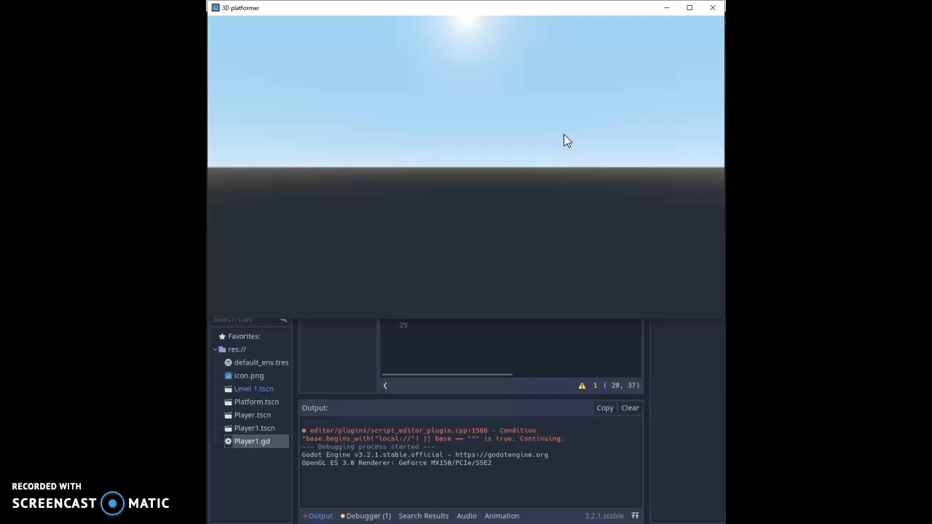
pyautogui.moveTo(240, 509)
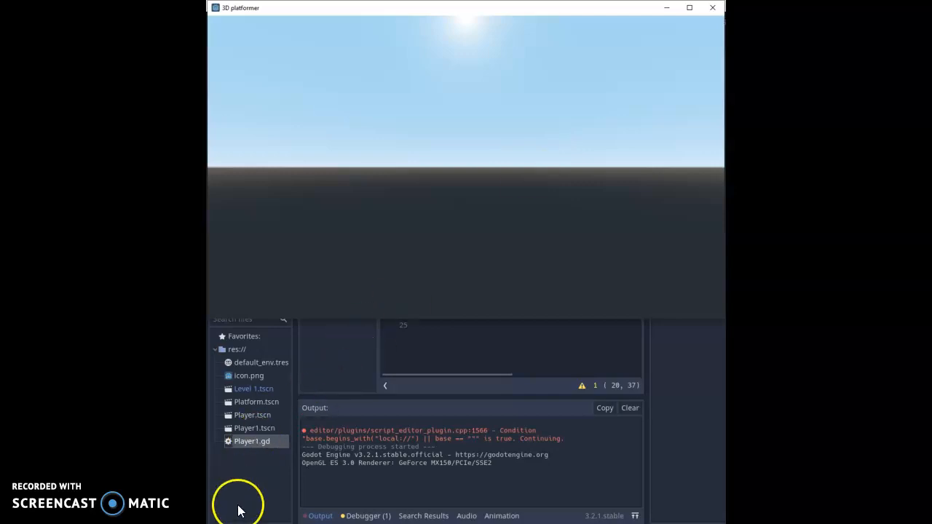
pyautogui.moveTo(337, 277)
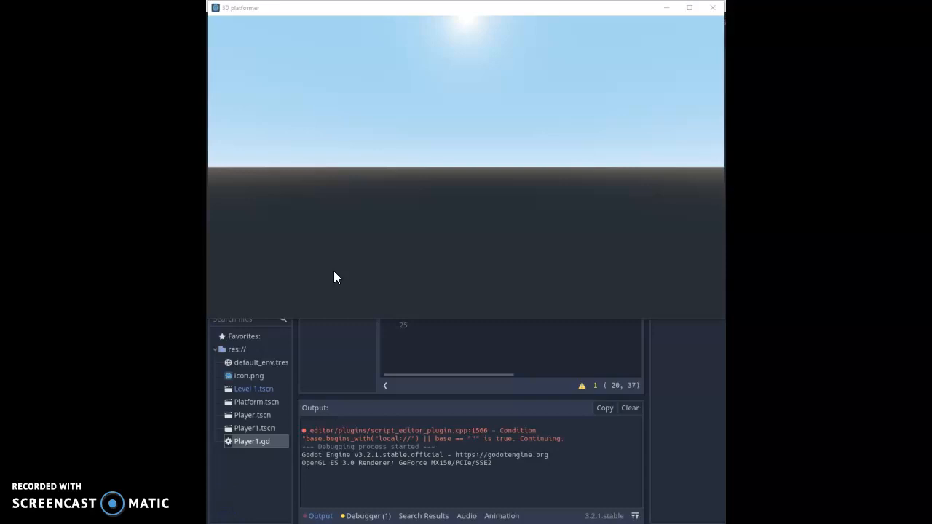
pyautogui.click(662, 21)
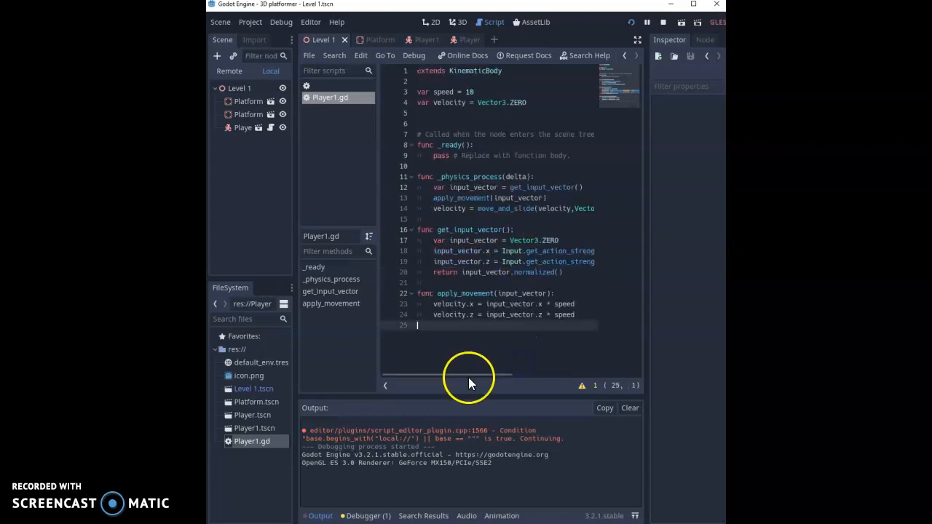
# Correct the input_vector.z action string to "move_backward" and reach the Project menu.
pyautogui.hscroll(3)
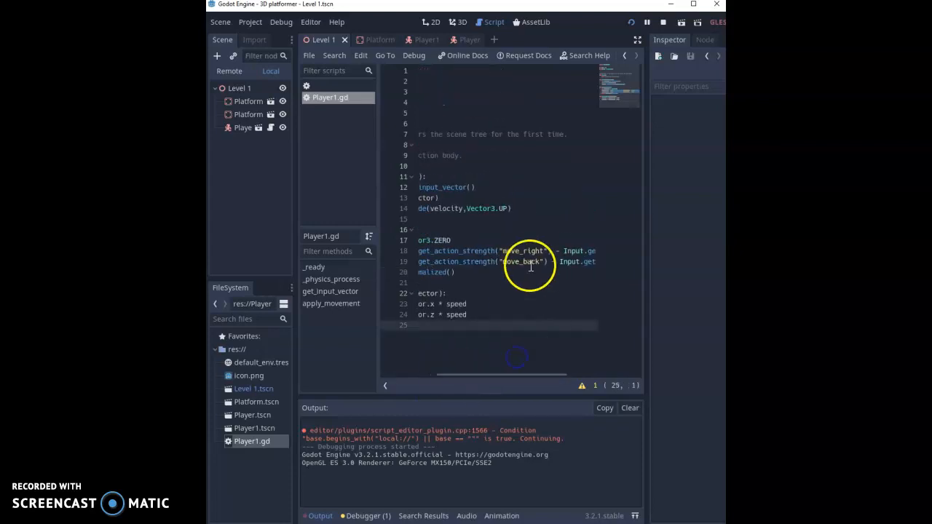
pyautogui.hscroll(-3)
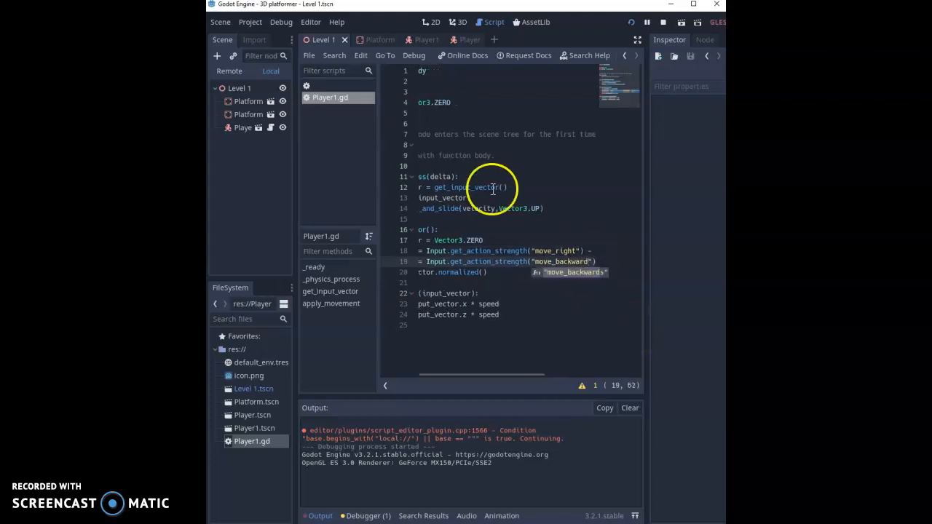
pyautogui.click(251, 22)
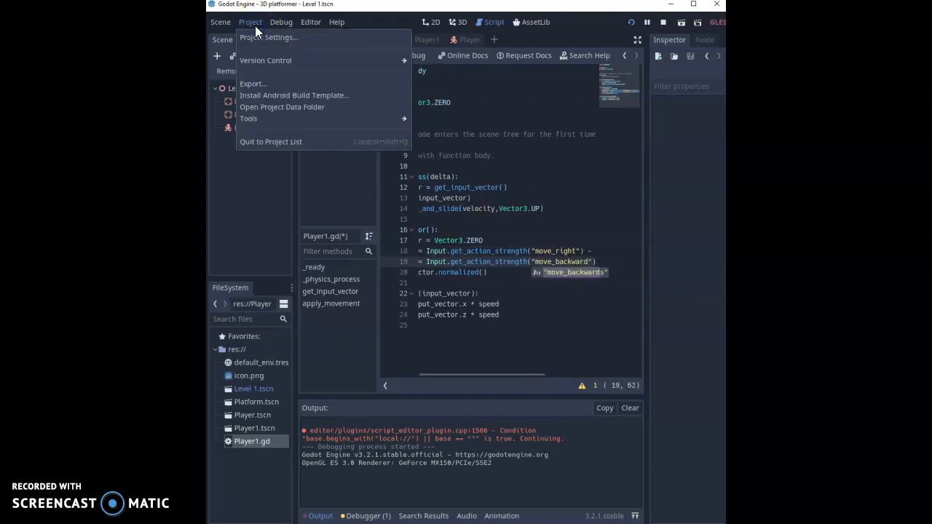
pyautogui.click(269, 37)
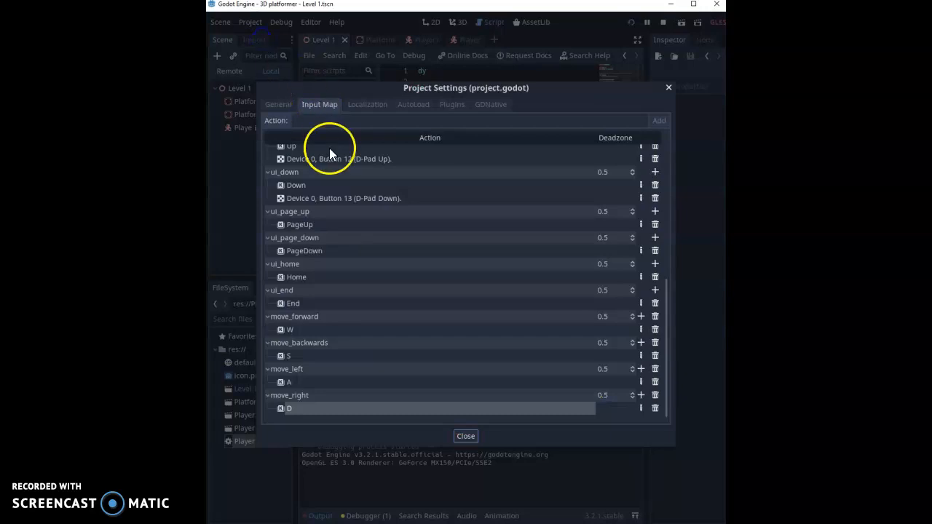
pyautogui.moveTo(326, 351)
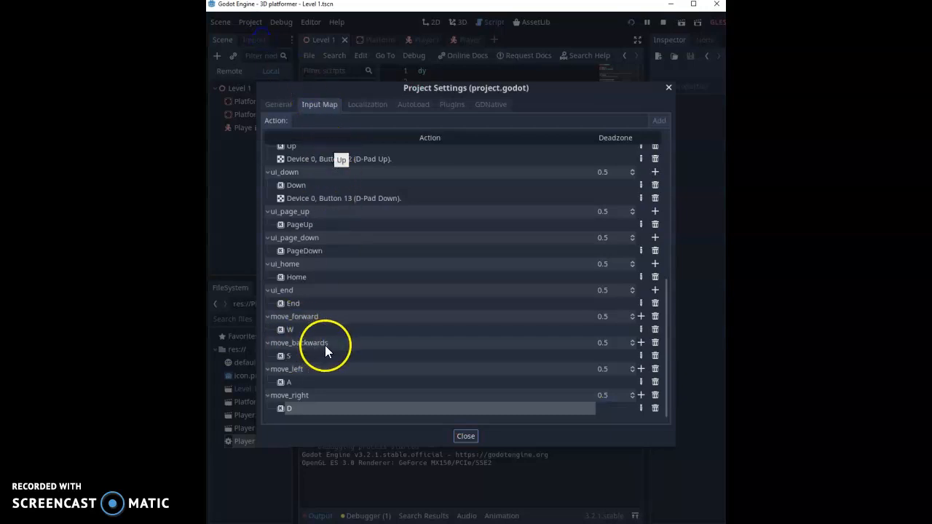
pyautogui.click(466, 435)
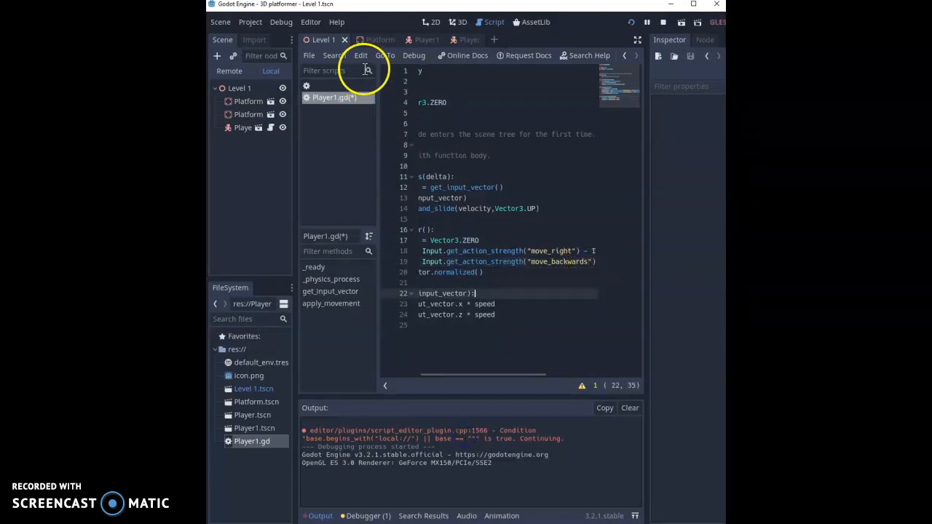
# Save and run the game so the red platform appears in front of the player.
pyautogui.click(631, 22)
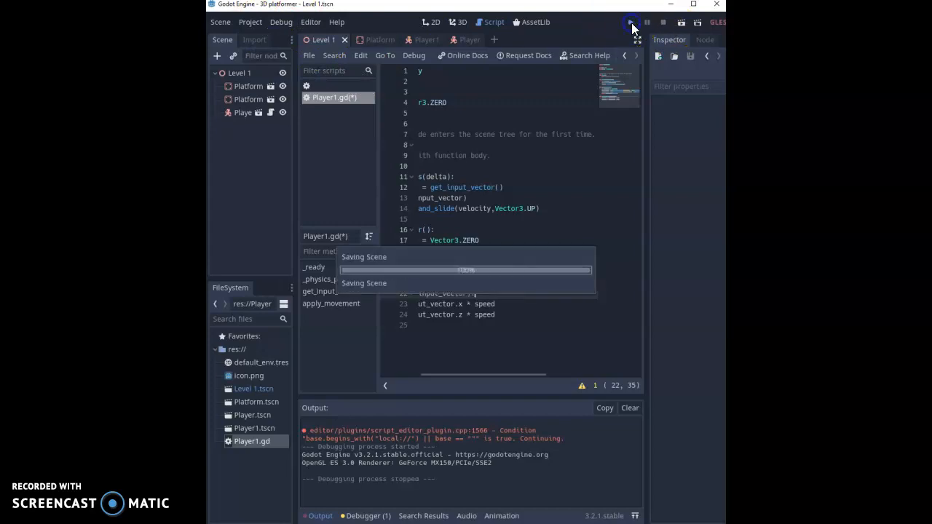
pyautogui.click(631, 22)
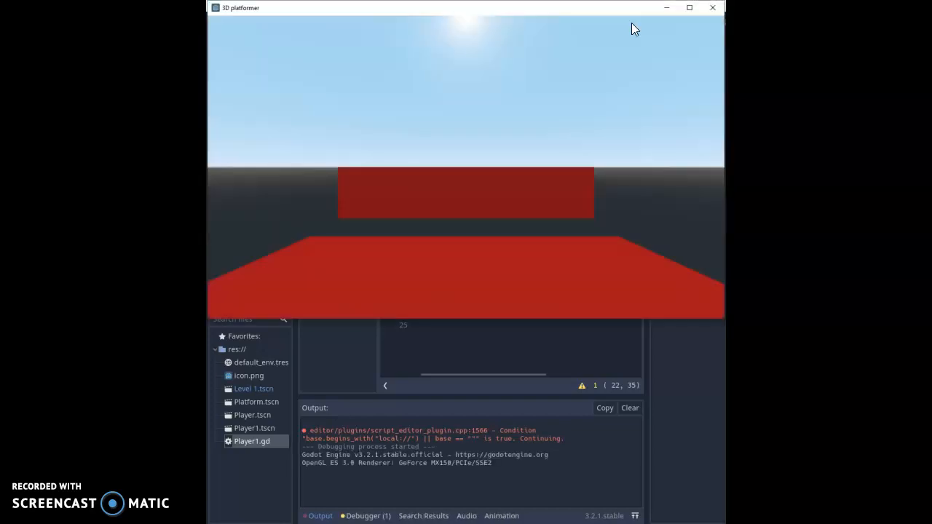